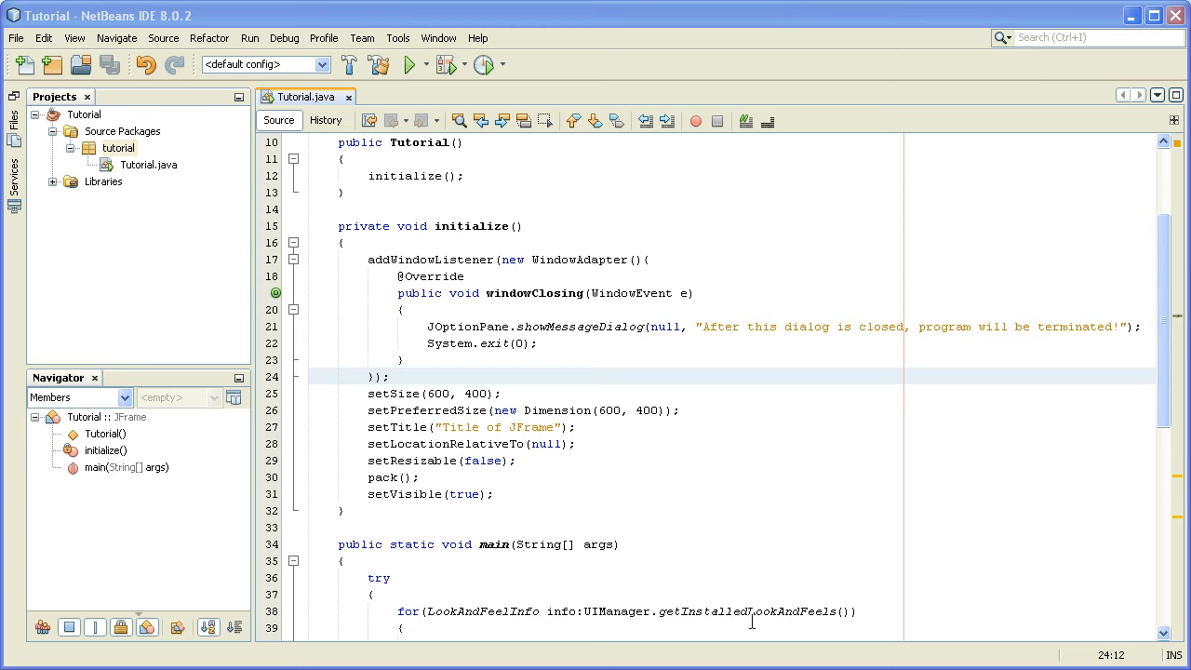
{"action": "mouse_move", "coordinate": [532, 343]}
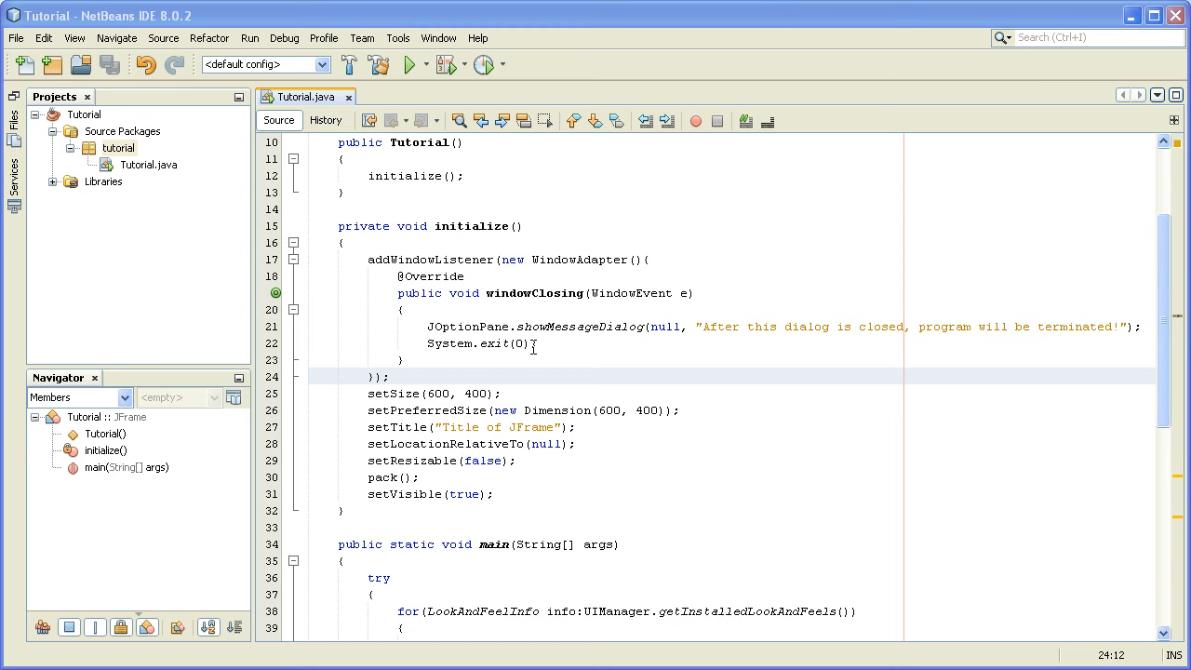
{"action": "mouse_move", "coordinate": [438, 230]}
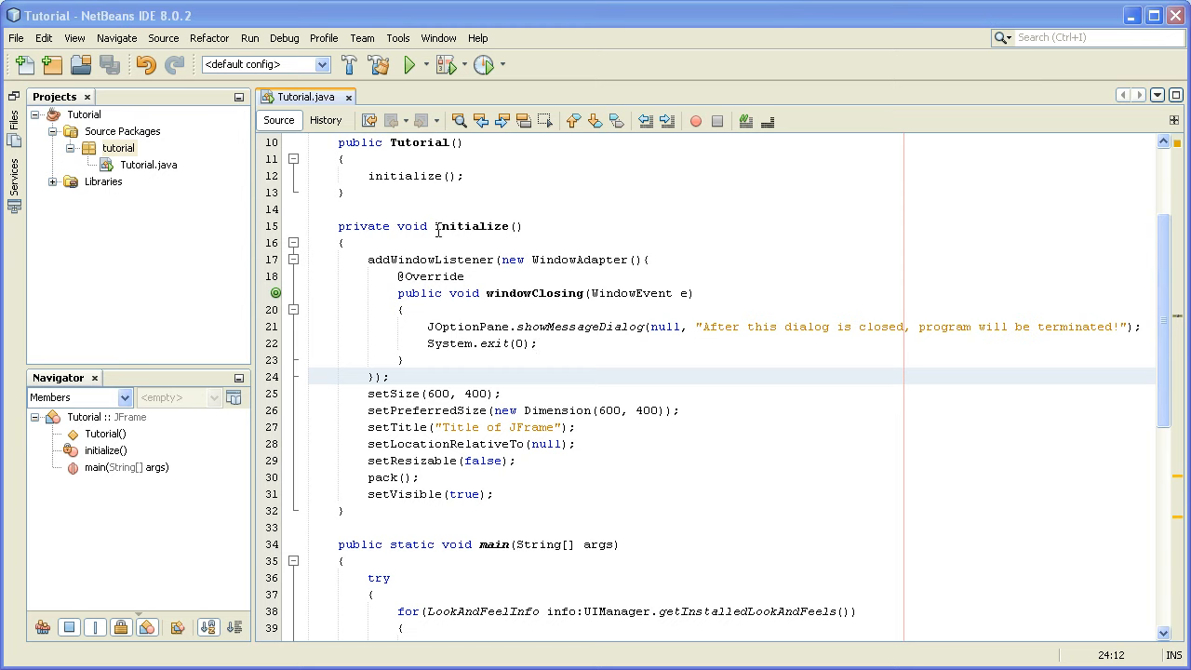
{"action": "mouse_move", "coordinate": [465, 327]}
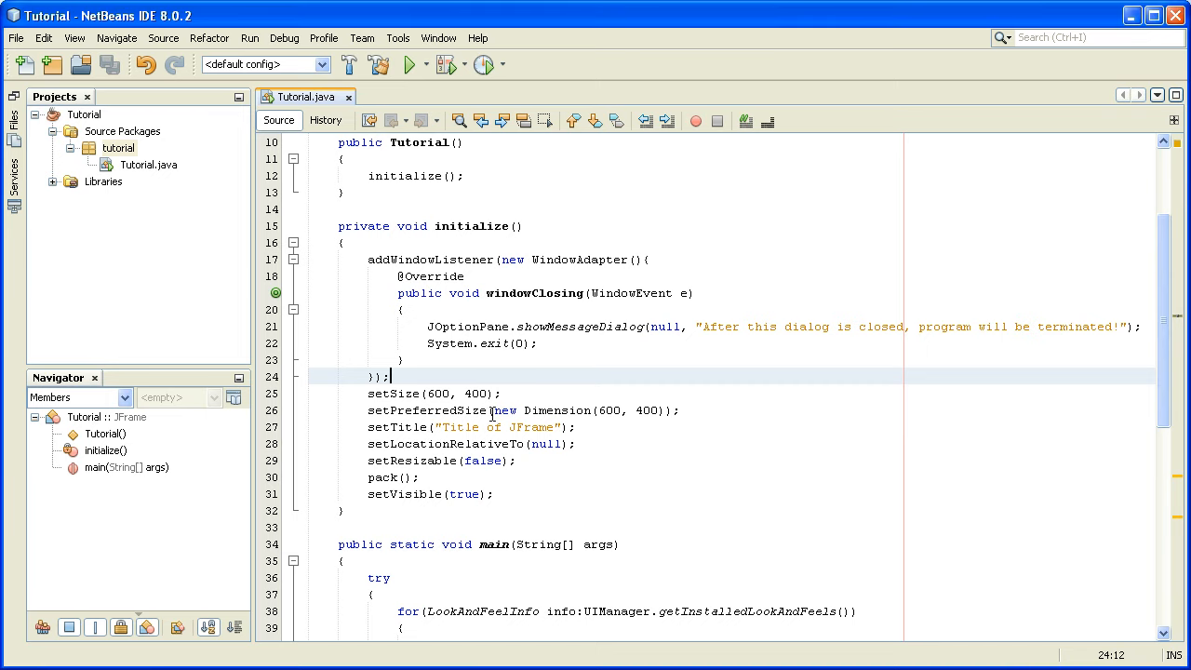
- Start a setIconImage(new ImageIcon()) call on a new line above setSize
{"action": "key", "text": "enter"}
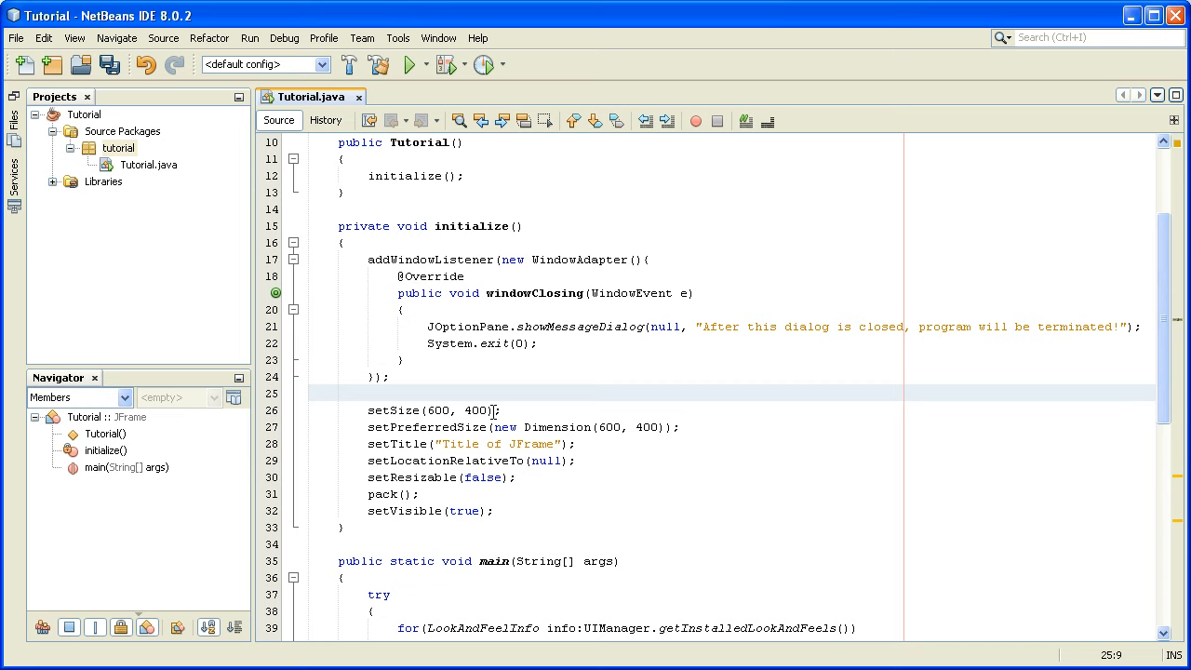
{"action": "type", "text": "setI"}
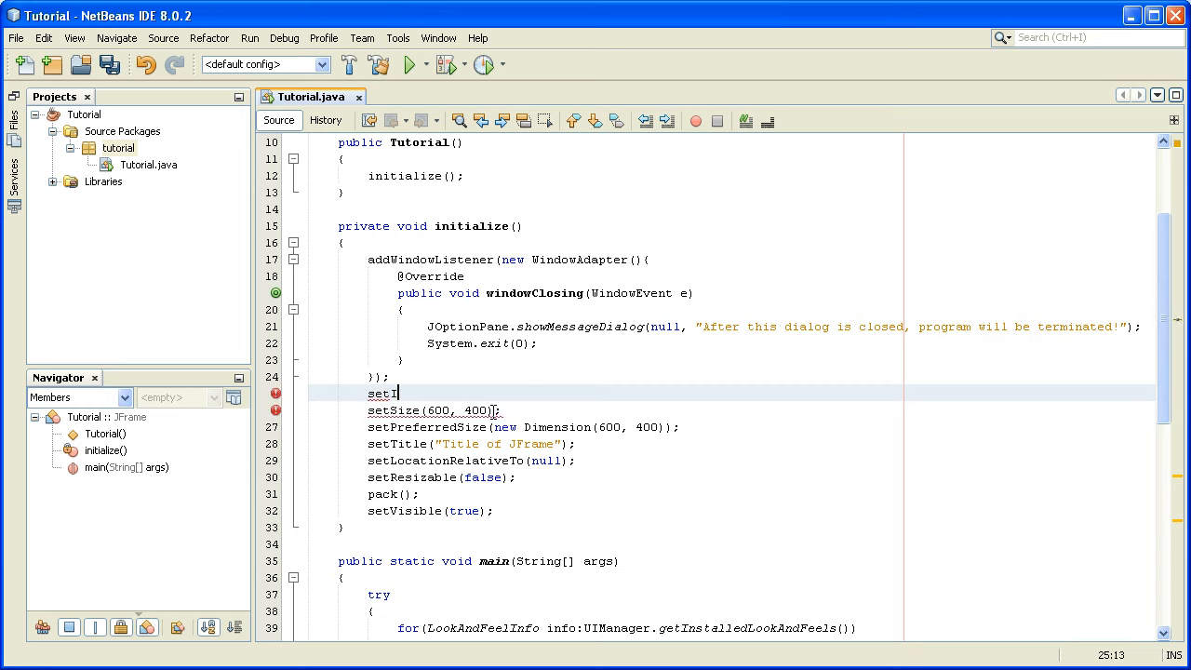
{"action": "type", "text": "conImage"}
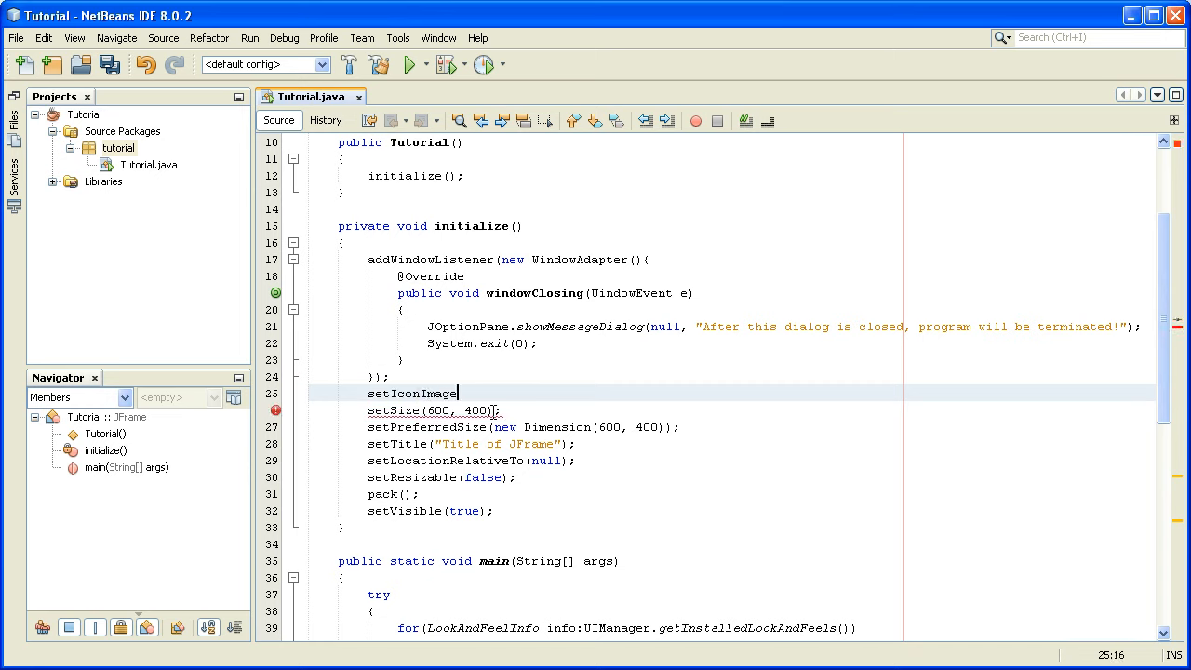
{"action": "type", "text": "();"}
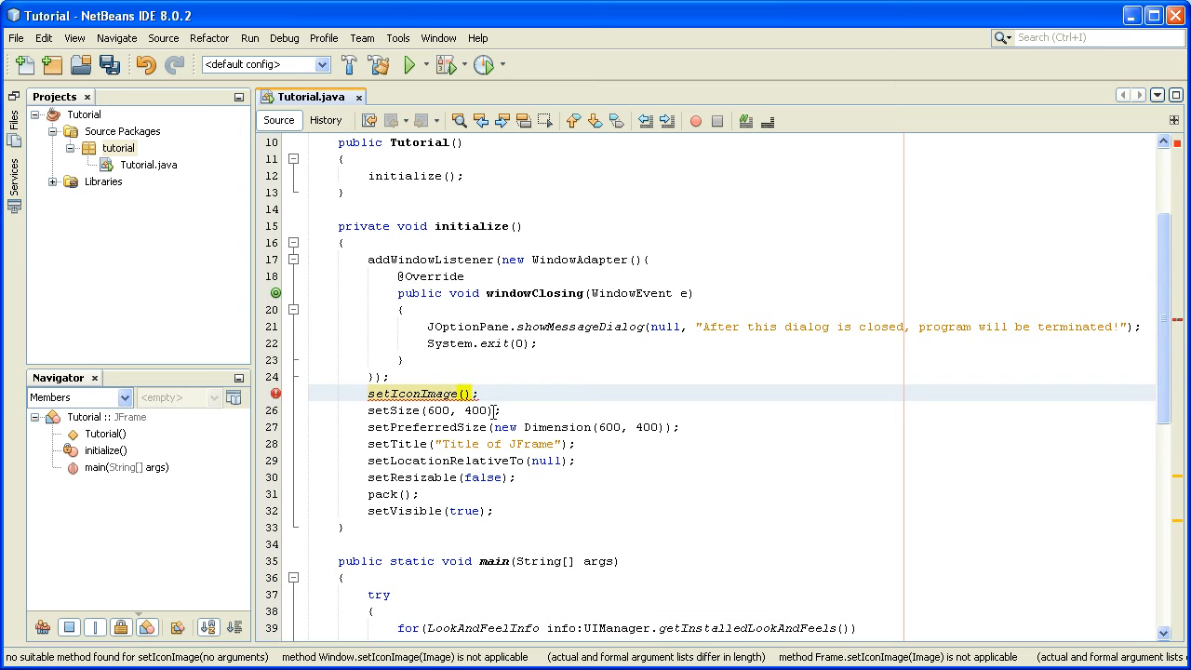
{"action": "type", "text": "new"}
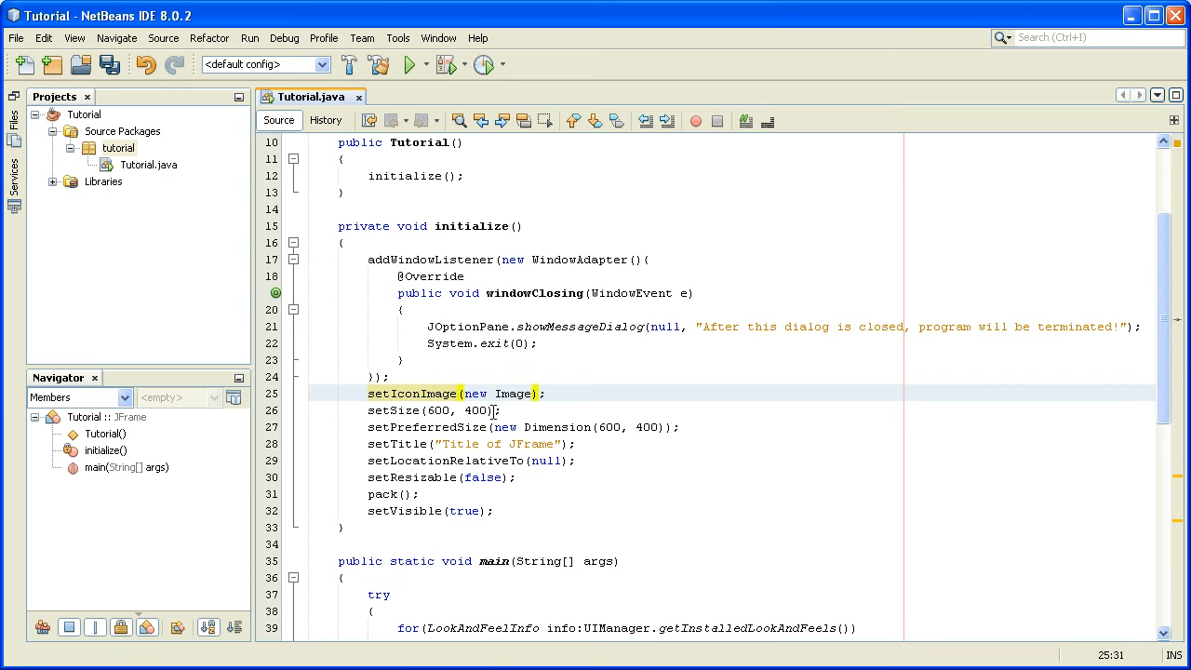
{"action": "type", "text": "ImageIcon()"}
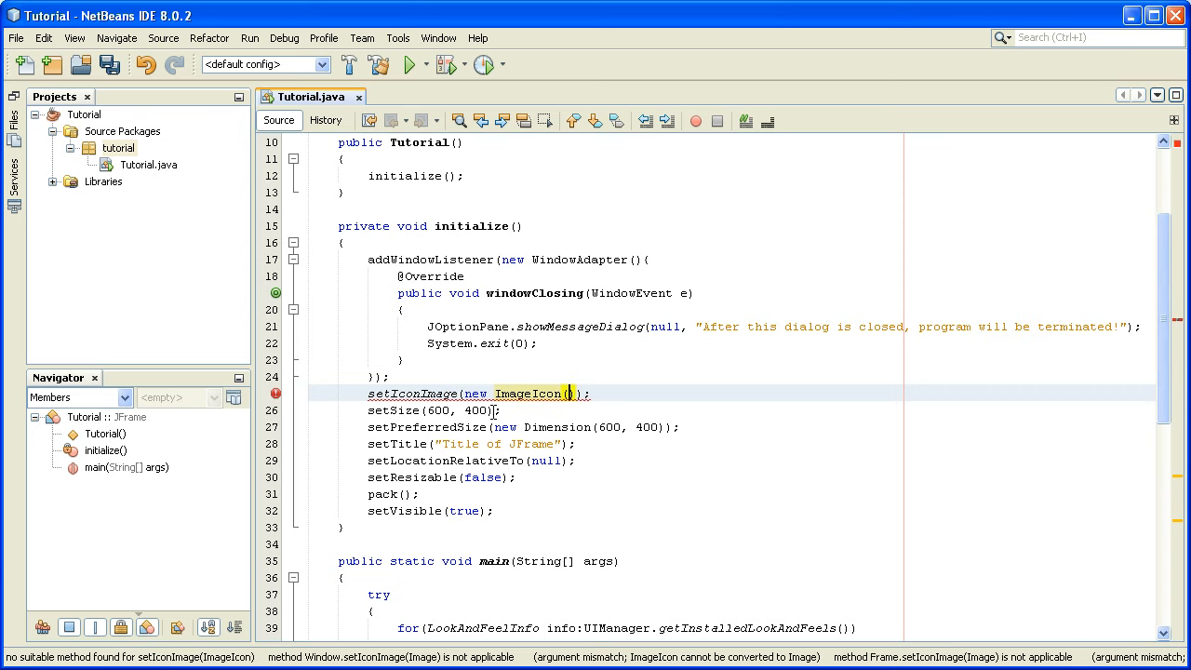
- Supply getClass().getResource("") as the ImageIcon argument via code completion
{"action": "type", "text": "getC"}
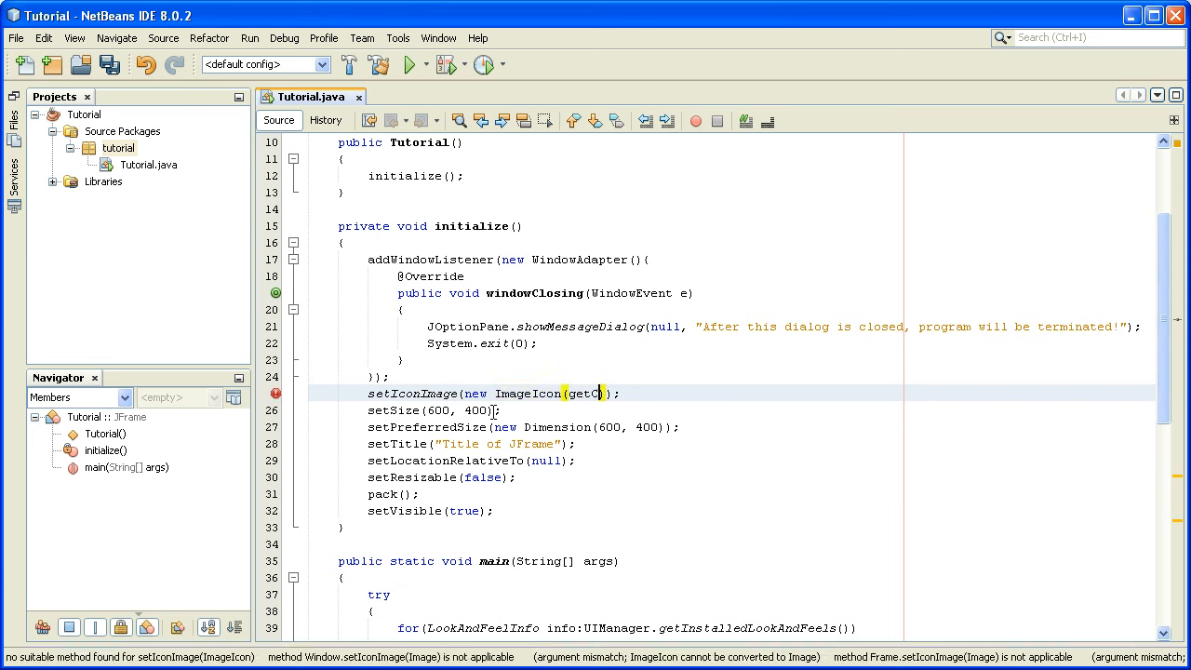
{"action": "type", "text": "lass("}
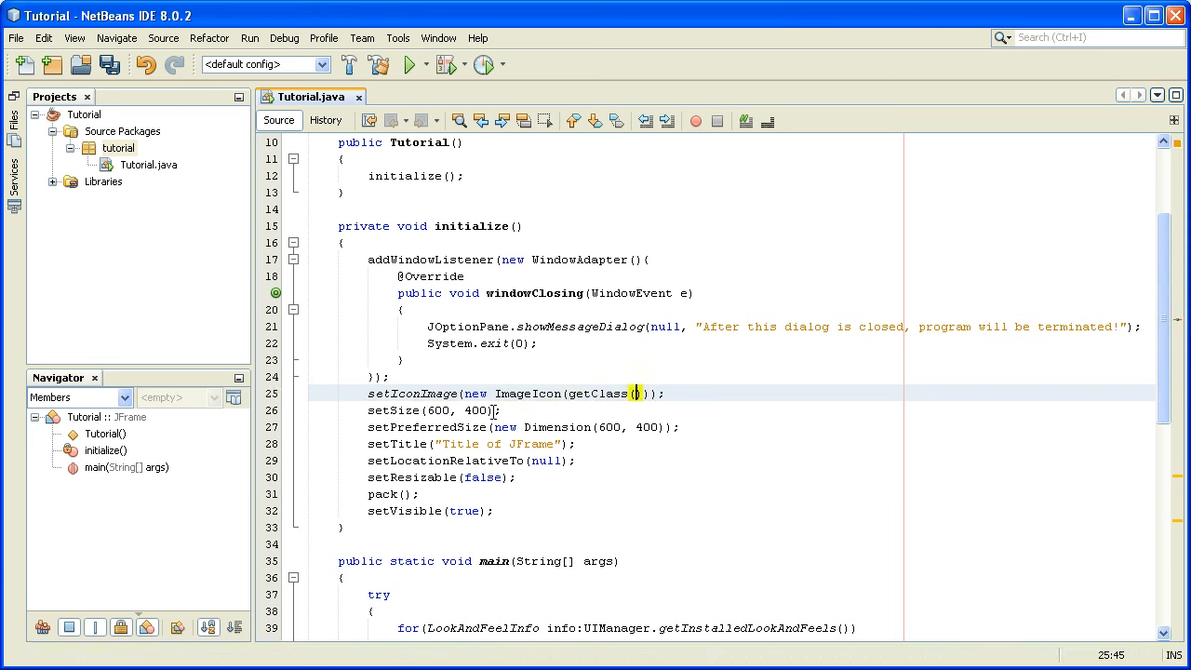
{"action": "type", "text": ".getResource(\""}
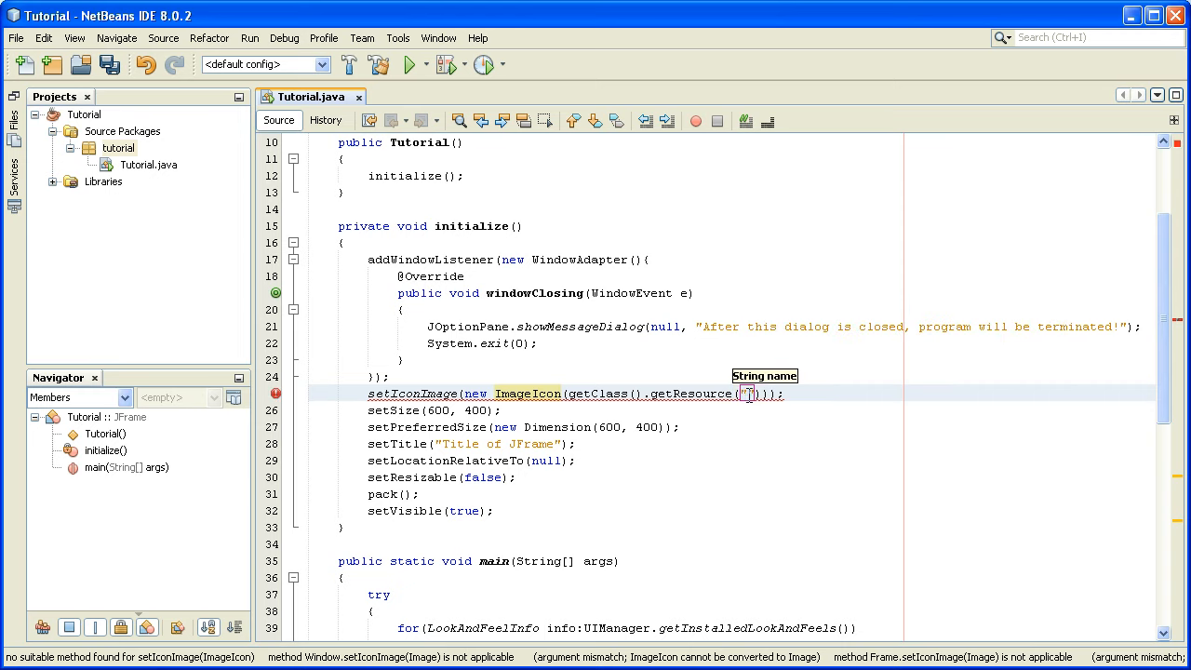
{"action": "mouse_move", "coordinate": [759, 401]}
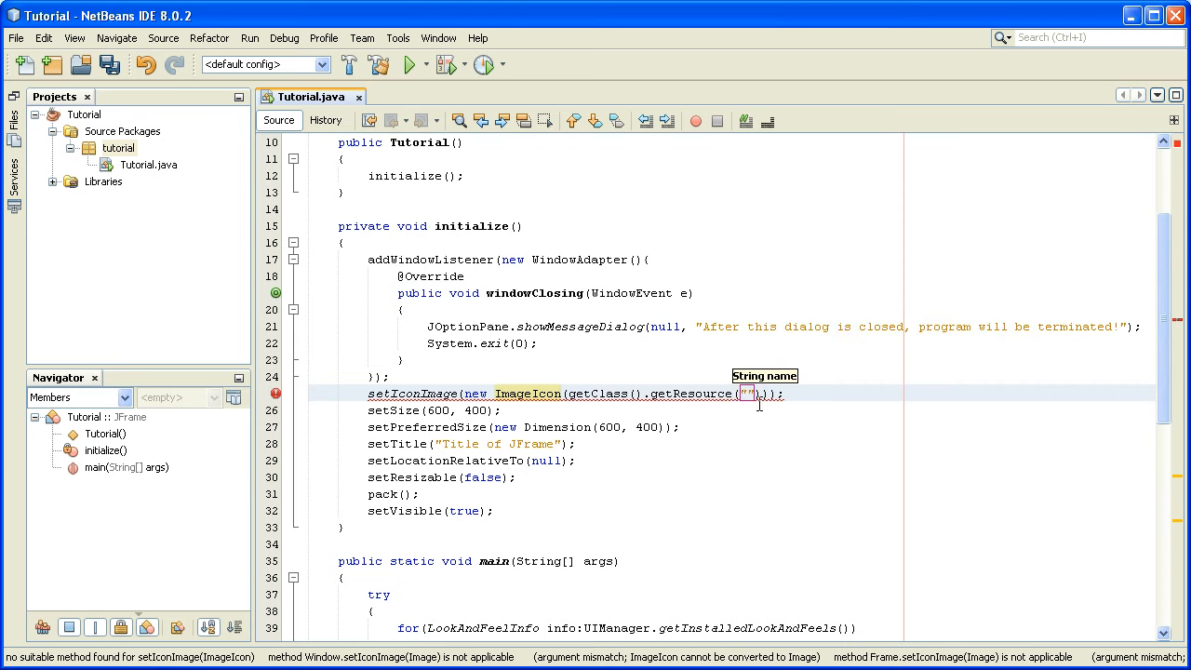
{"action": "mouse_move", "coordinate": [648, 482]}
{"action": "type", "text": ".getImage()"}
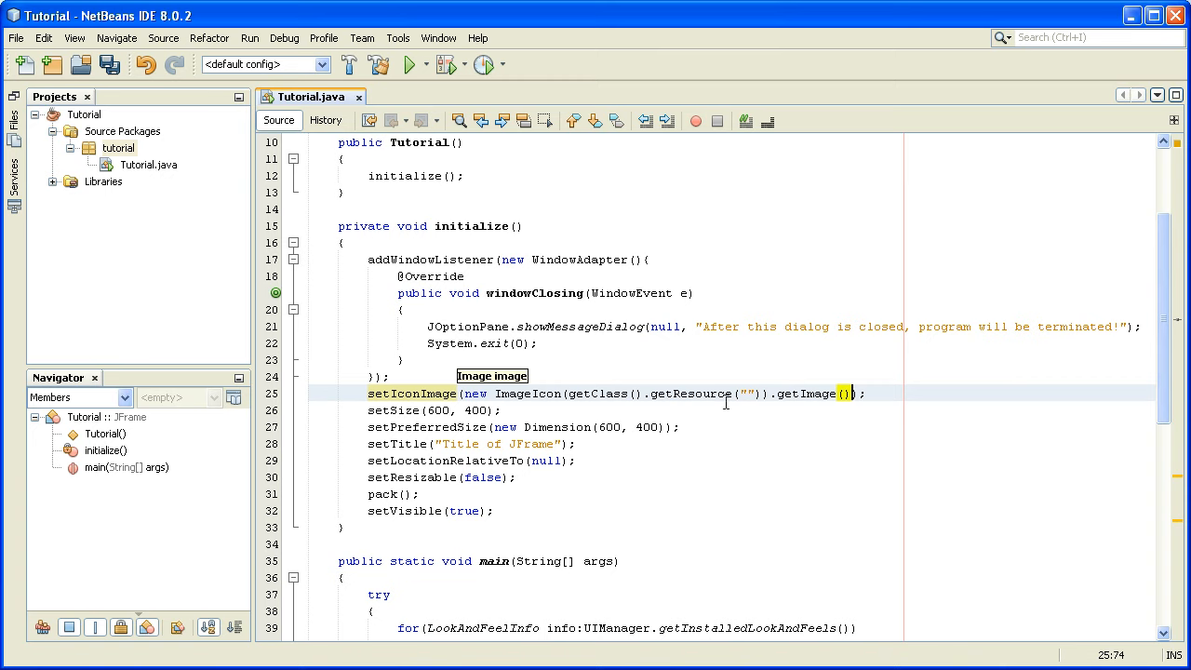
{"action": "mouse_move", "coordinate": [581, 327]}
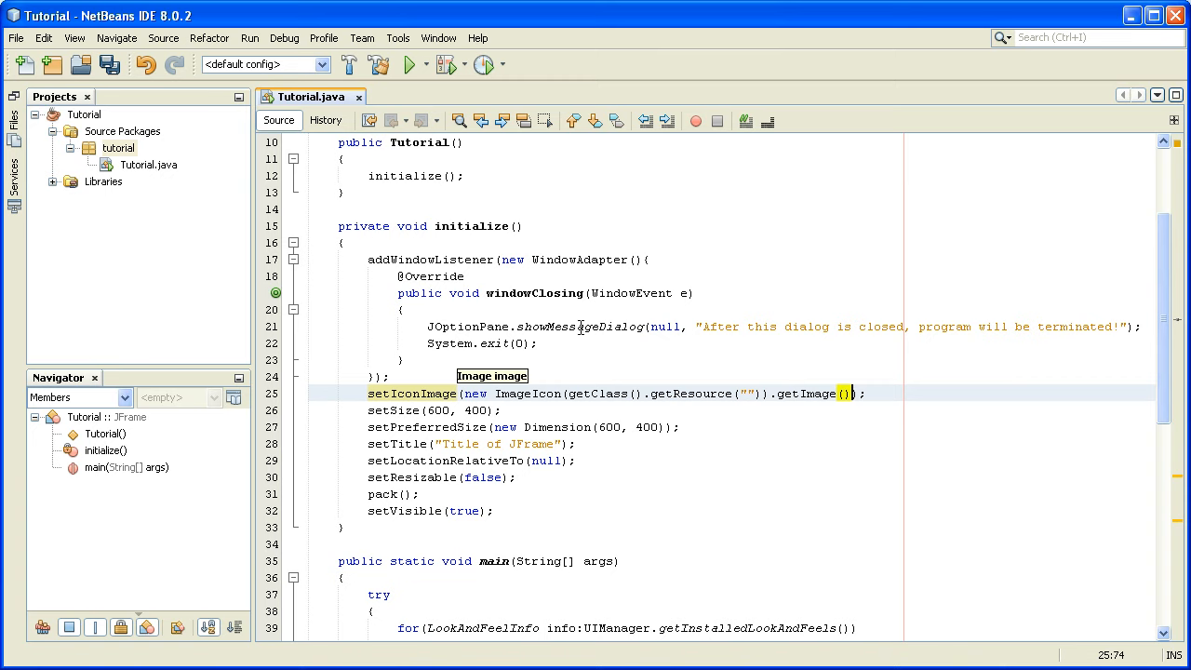
- Create a new Java package named images under Source Packages
{"action": "left_click", "coordinate": [119, 149]}
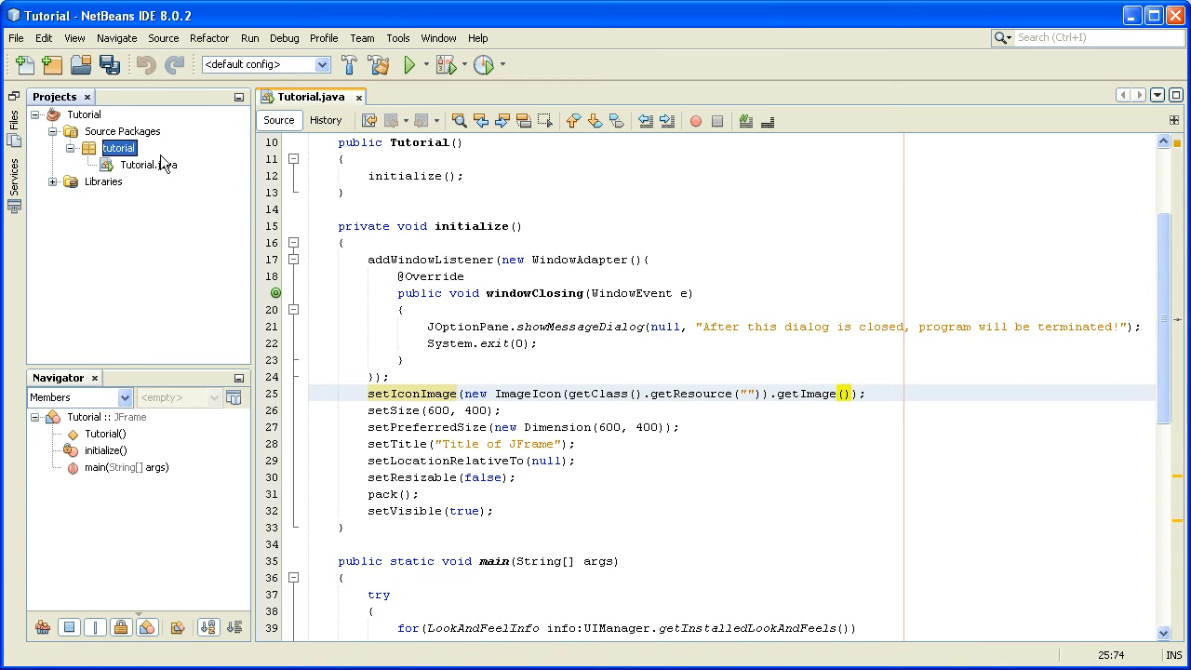
{"action": "mouse_move", "coordinate": [231, 281]}
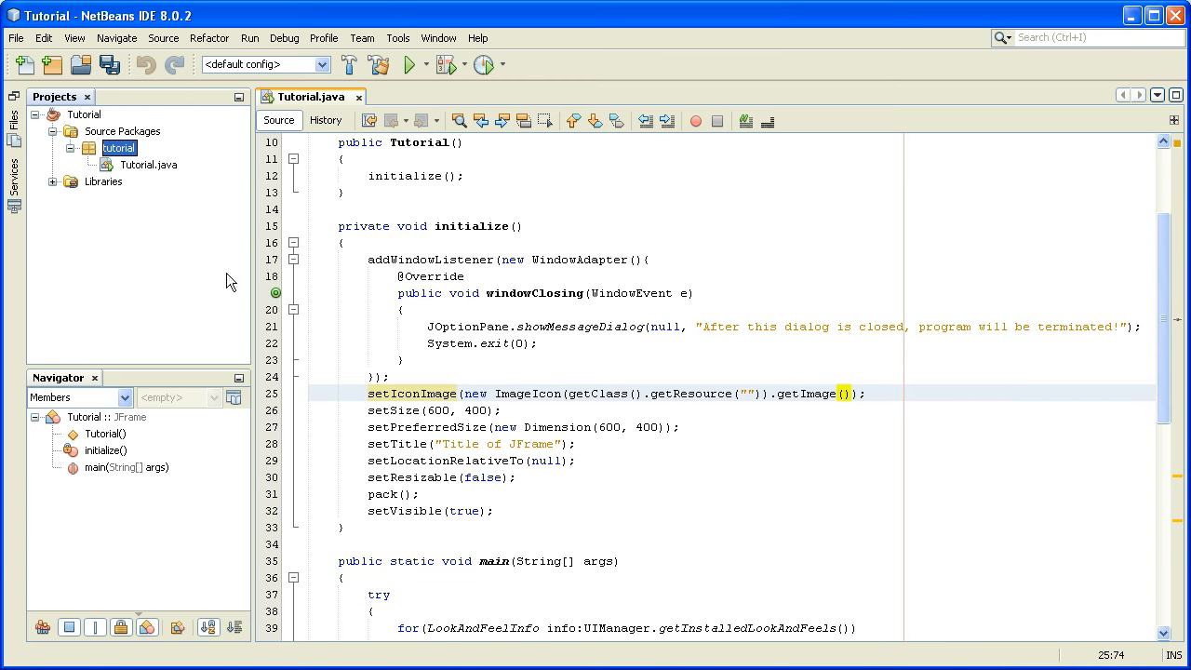
{"action": "mouse_move", "coordinate": [123, 160]}
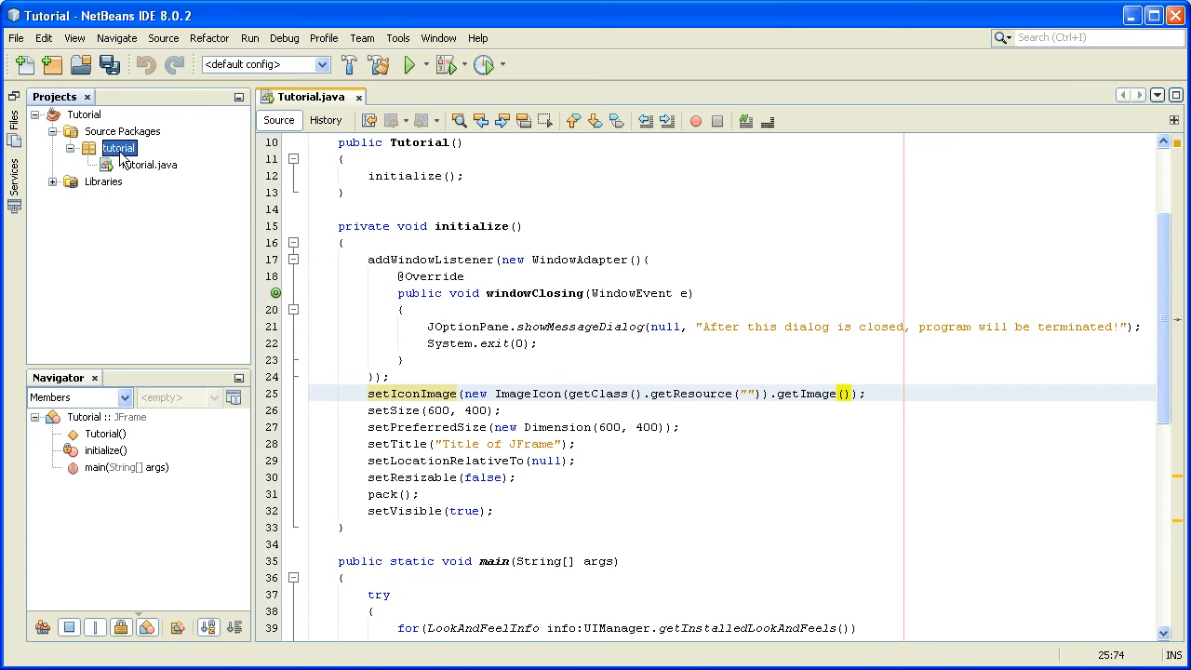
{"action": "right_click", "coordinate": [119, 149]}
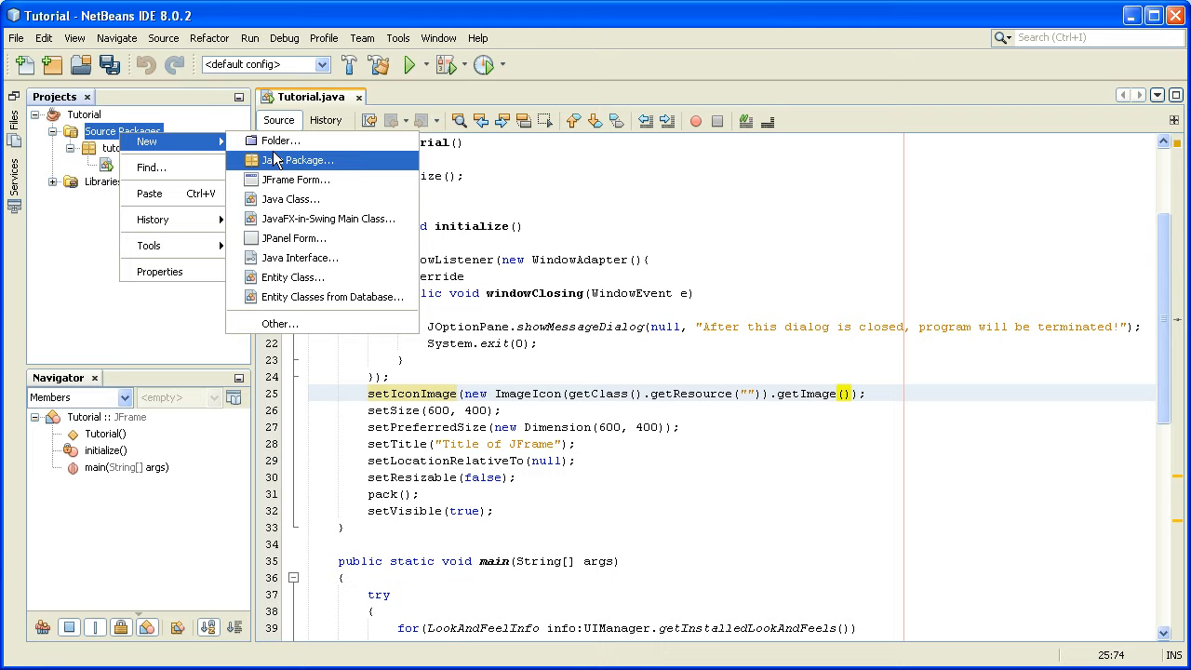
{"action": "left_click", "coordinate": [298, 160]}
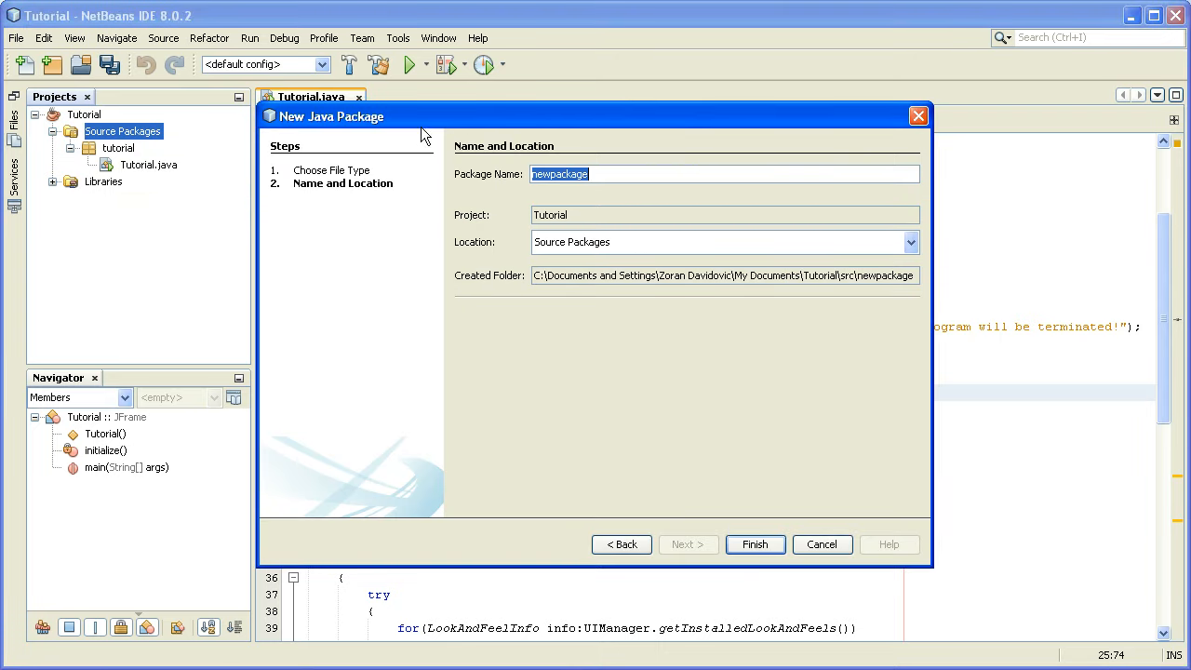
{"action": "type", "text": "images"}
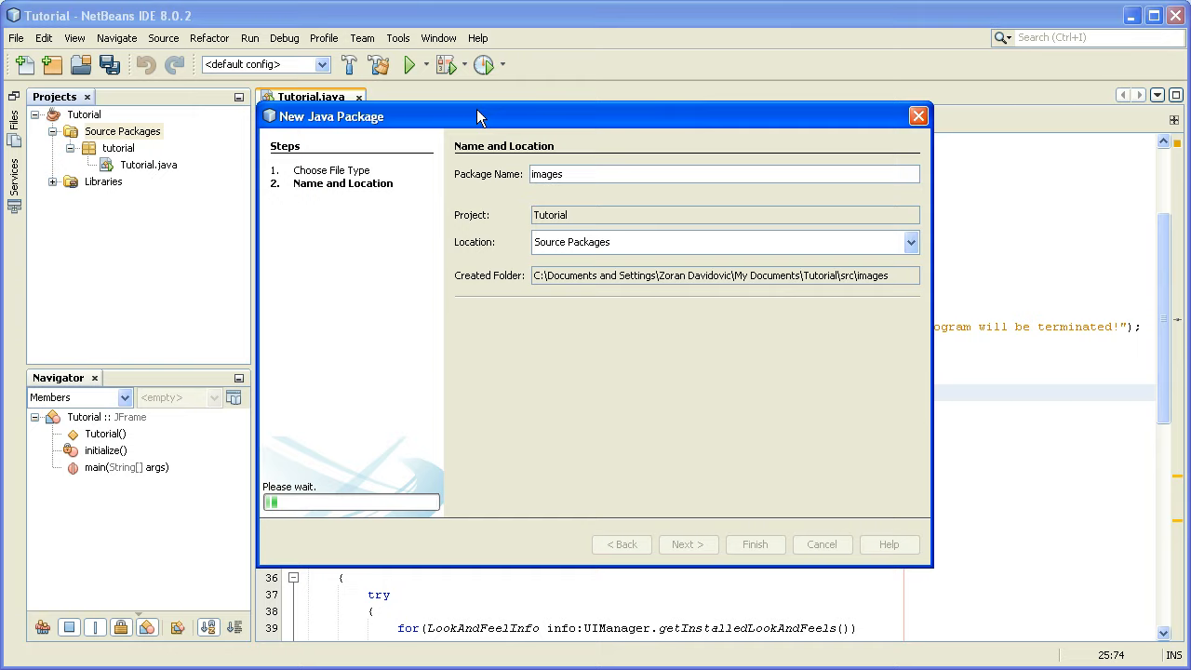
{"action": "left_click", "coordinate": [756, 543]}
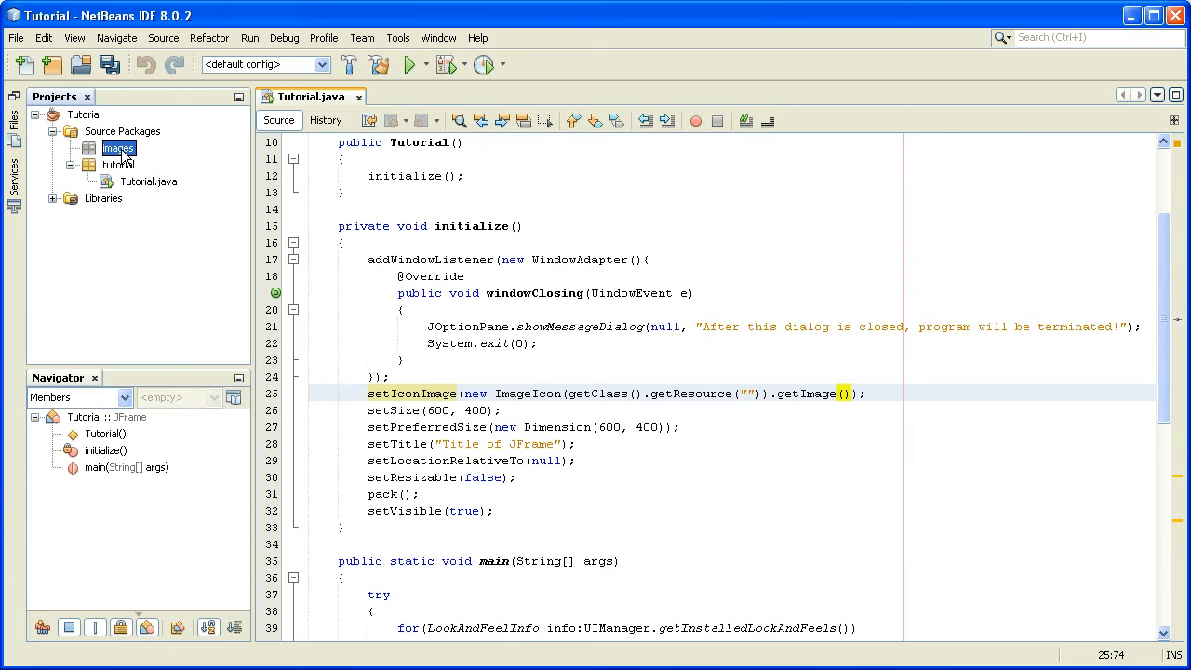
- Paste the copied youtube.png into the images package
{"action": "right_click", "coordinate": [119, 149]}
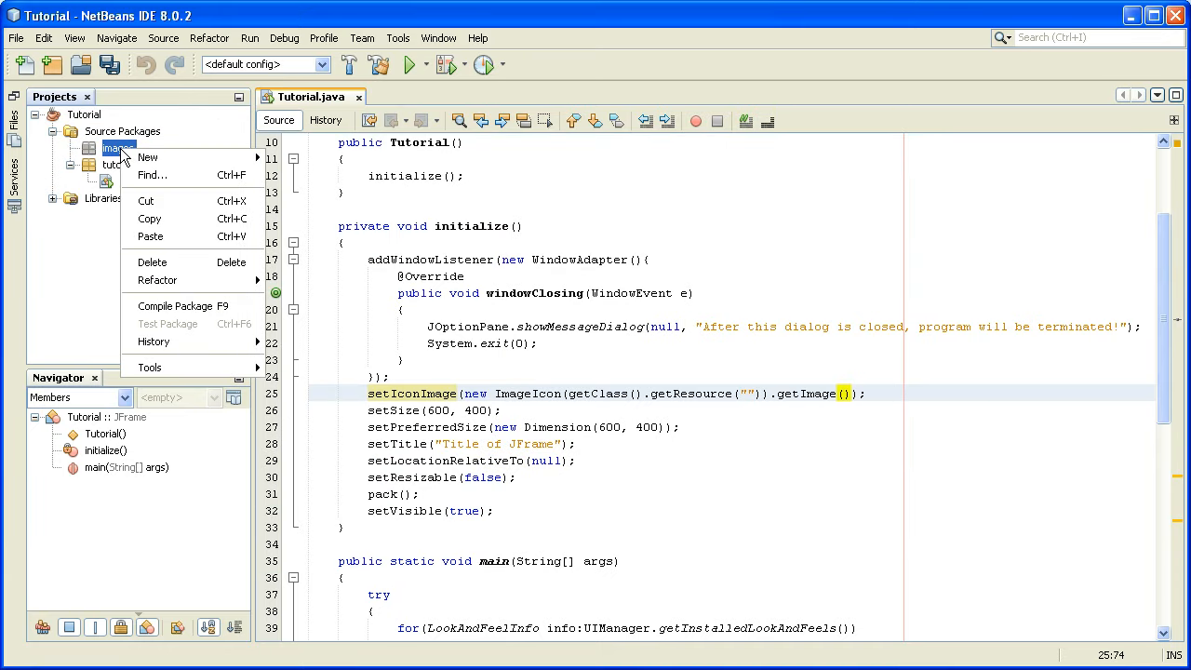
{"action": "mouse_move", "coordinate": [149, 236]}
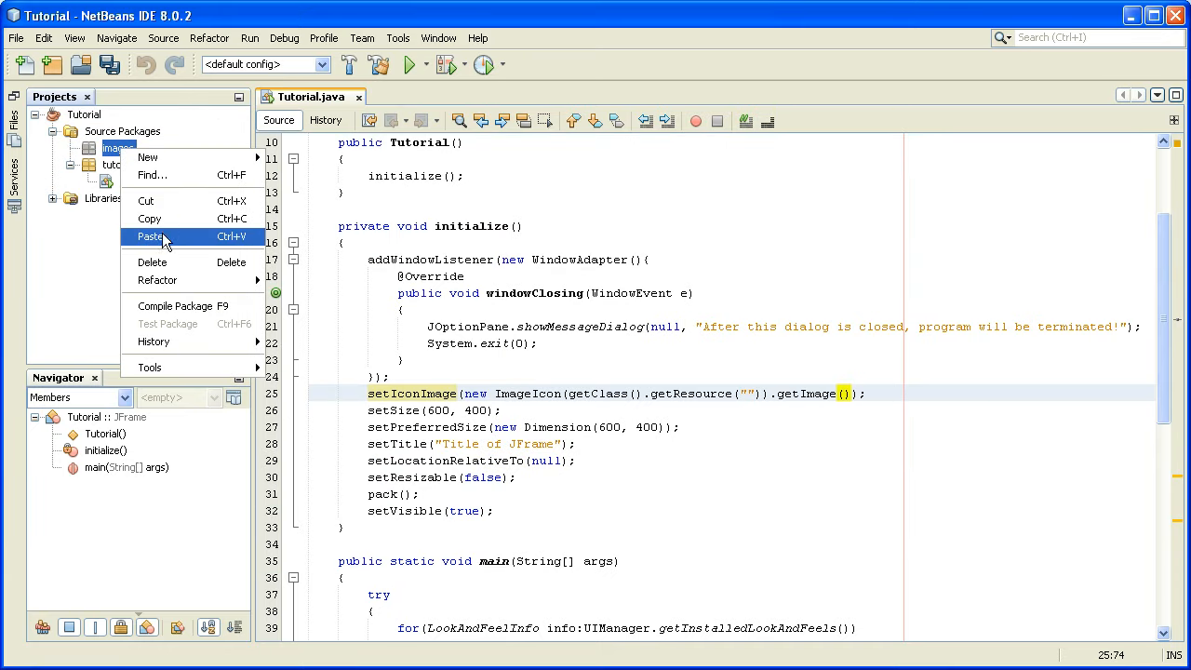
{"action": "left_click", "coordinate": [149, 236]}
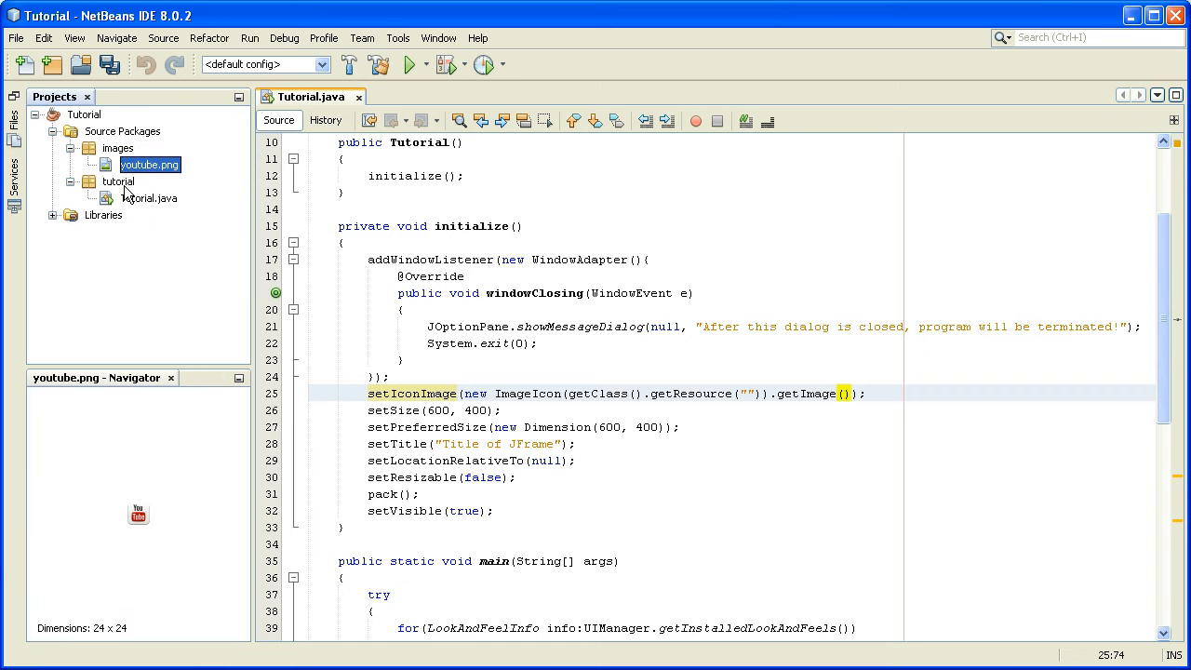
{"action": "mouse_move", "coordinate": [138, 544]}
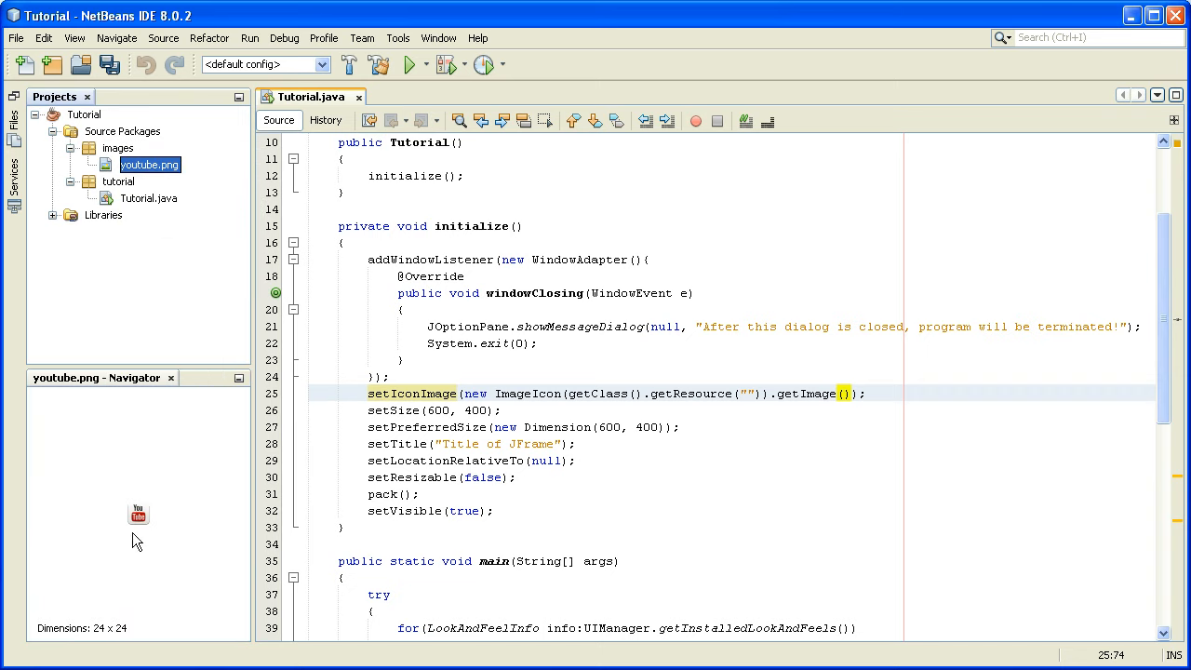
{"action": "mouse_move", "coordinate": [186, 499]}
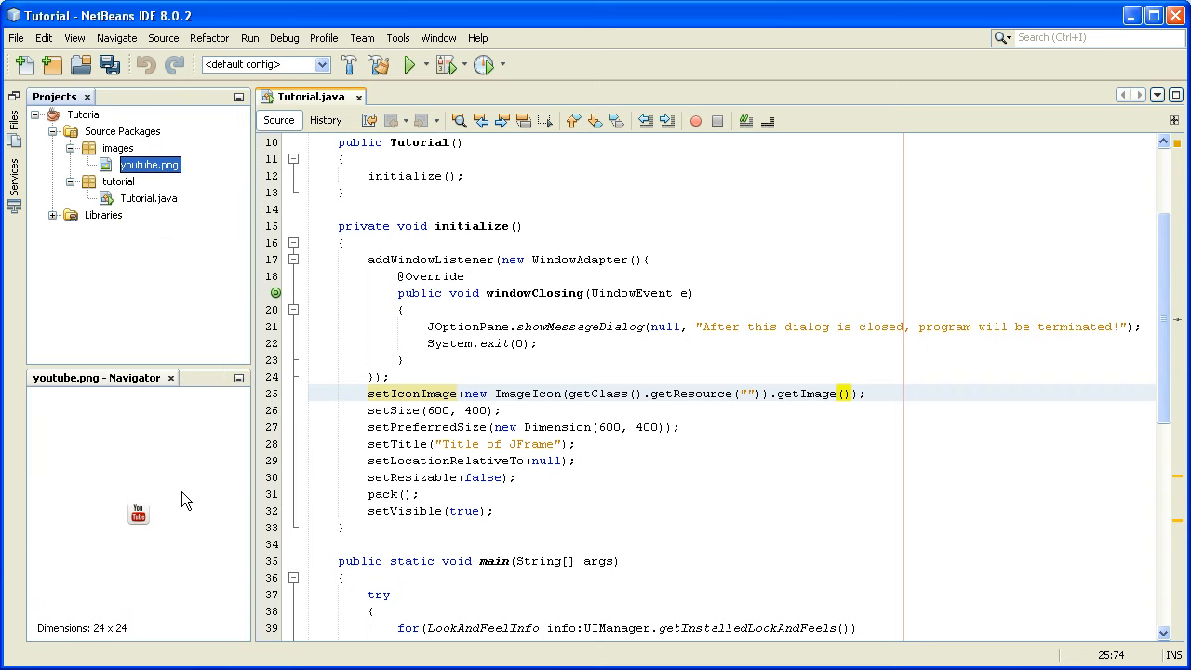
{"action": "mouse_move", "coordinate": [169, 558]}
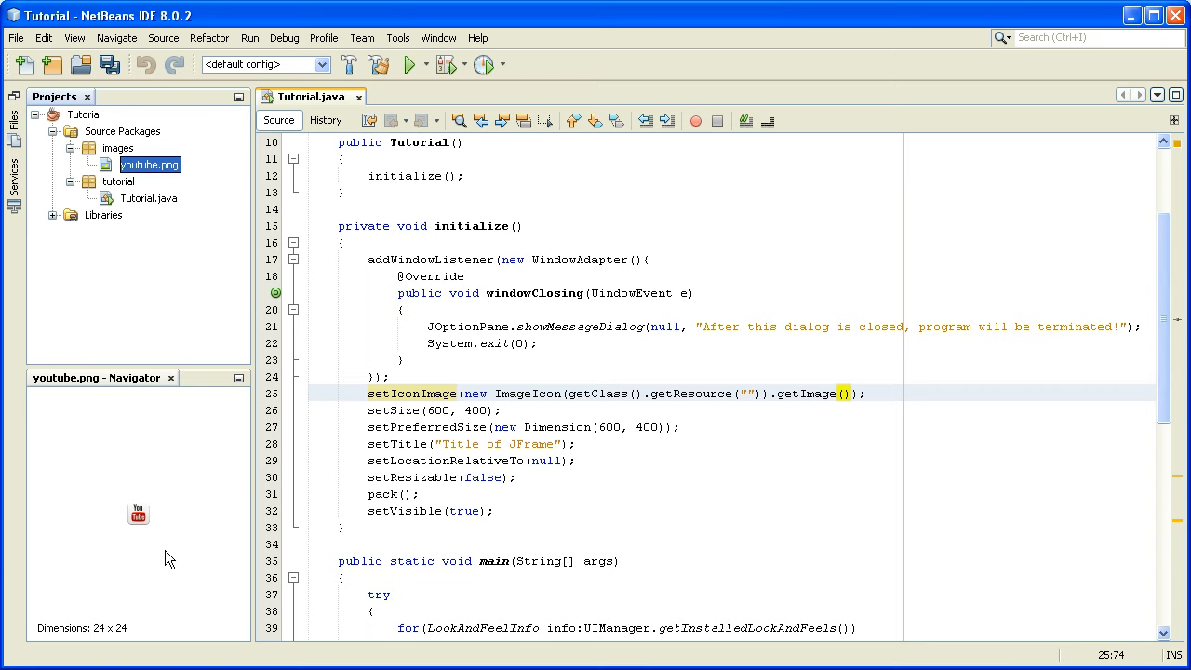
{"action": "mouse_move", "coordinate": [172, 198]}
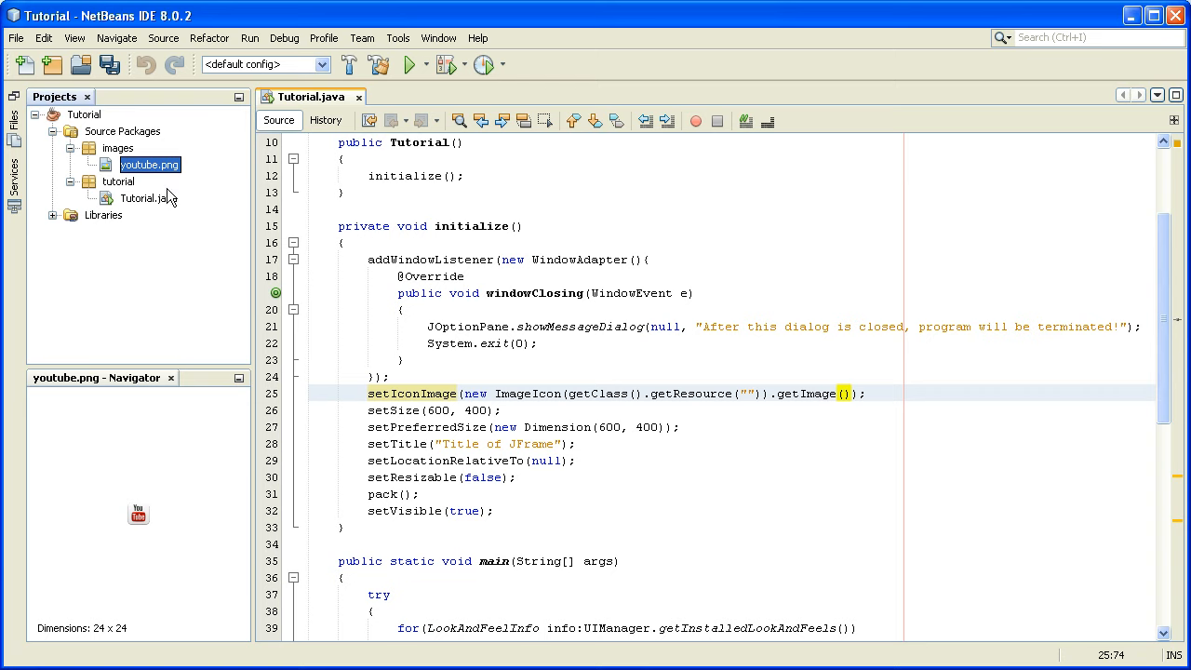
{"action": "mouse_move", "coordinate": [175, 189]}
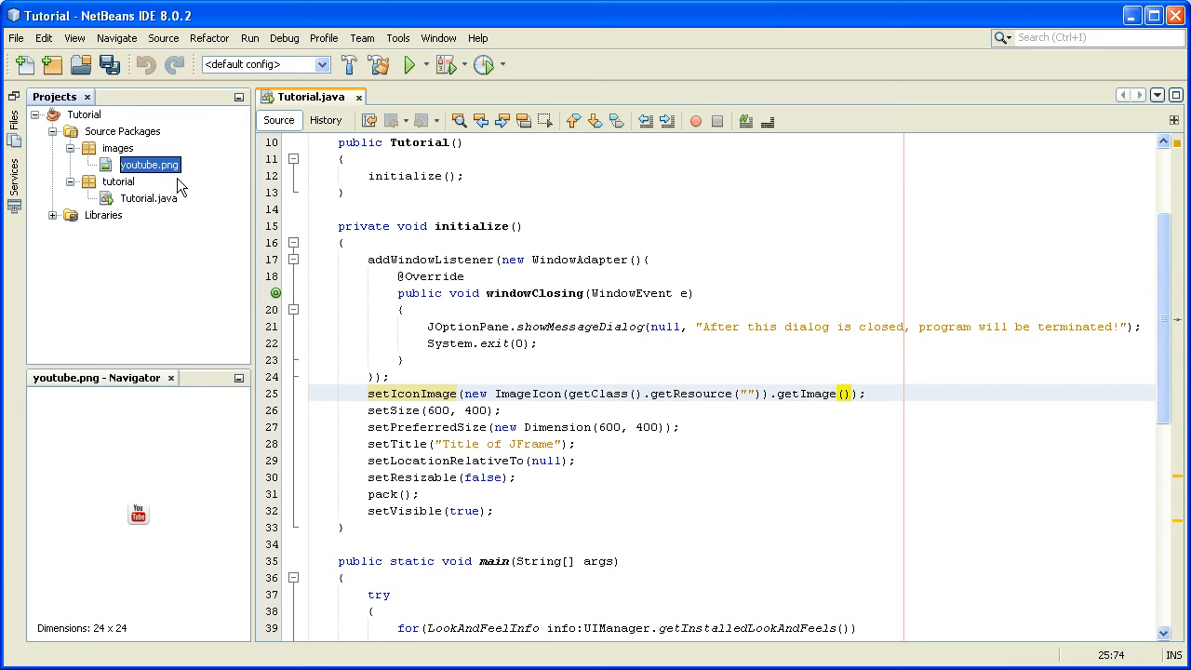
{"action": "mouse_move", "coordinate": [746, 393]}
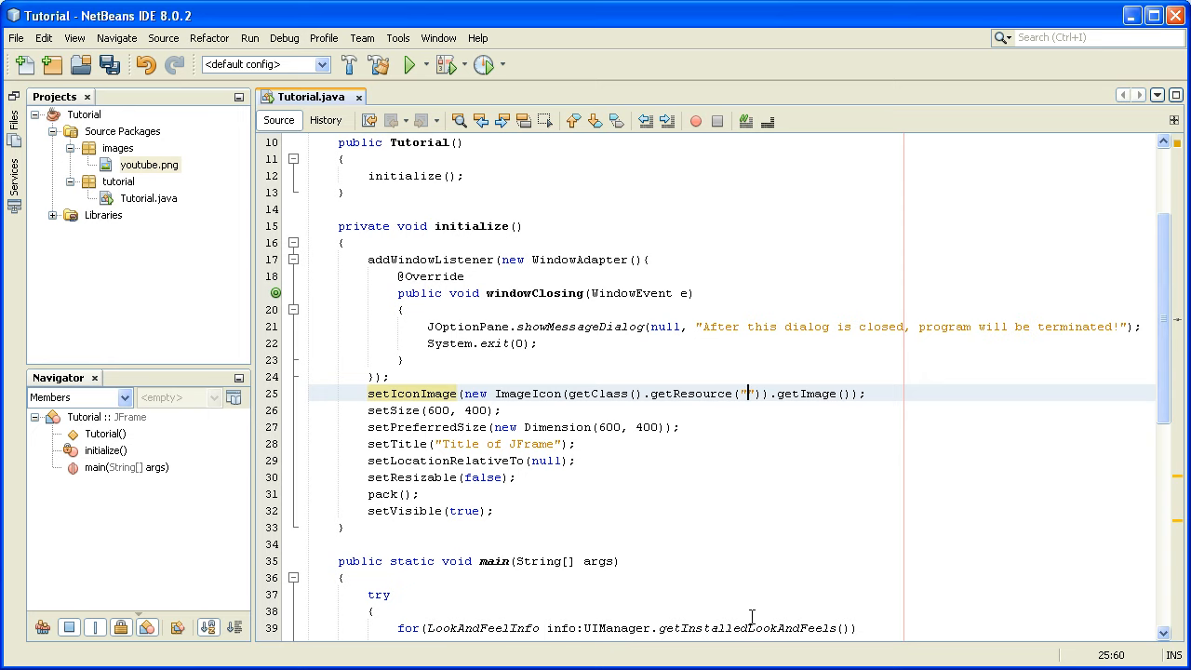
{"action": "mouse_move", "coordinate": [660, 602]}
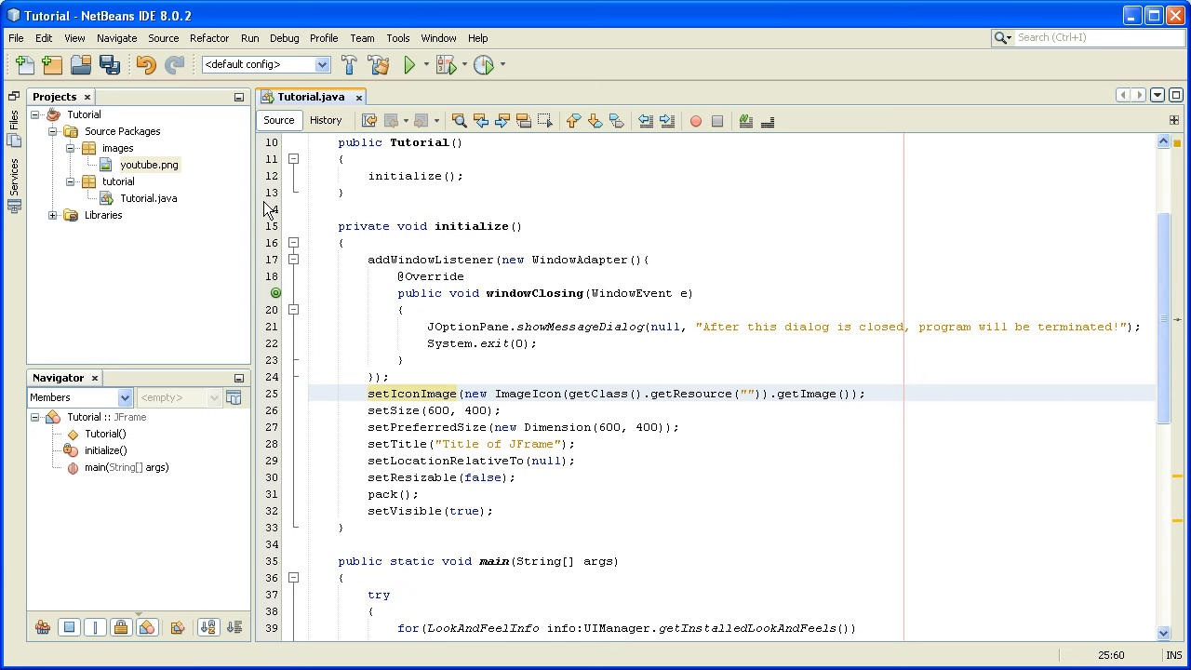
- Make getResource's argument read "/images/youtube.png"
{"action": "type", "text": "/"}
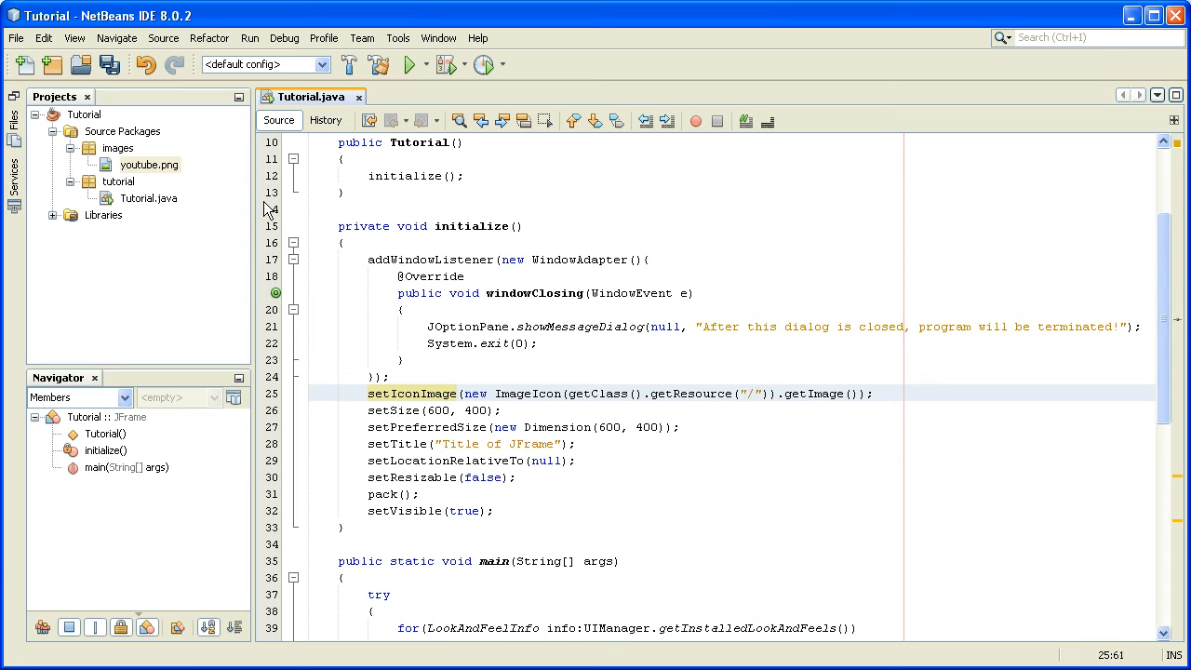
{"action": "type", "text": "images"}
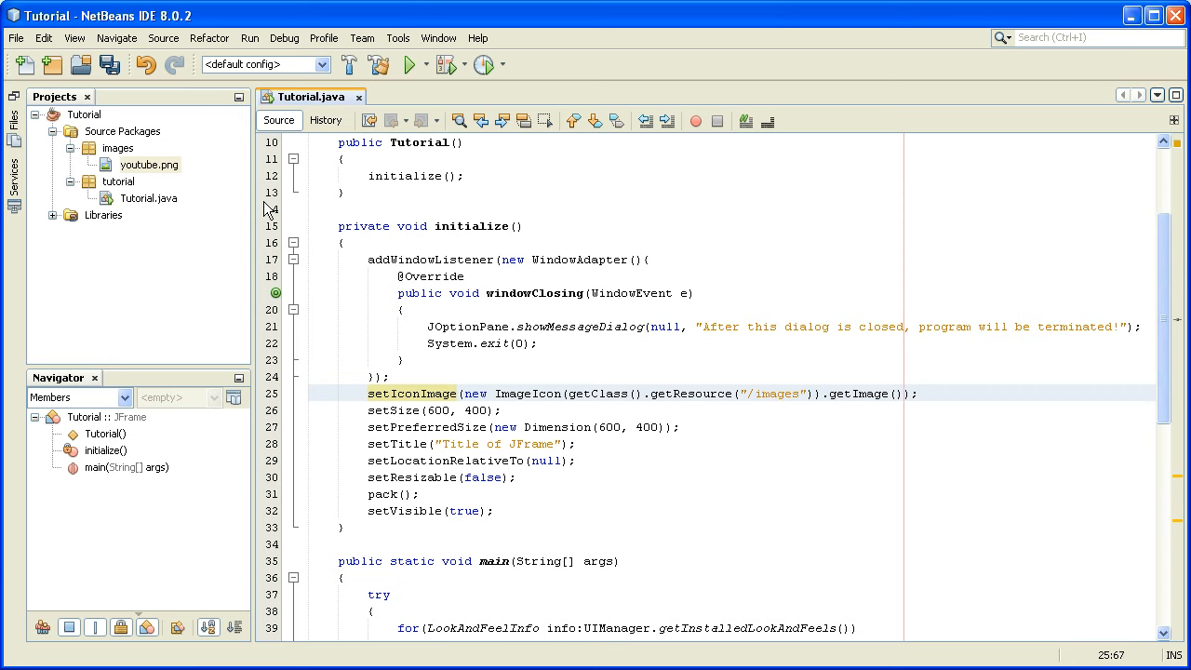
{"action": "type", "text": "/"}
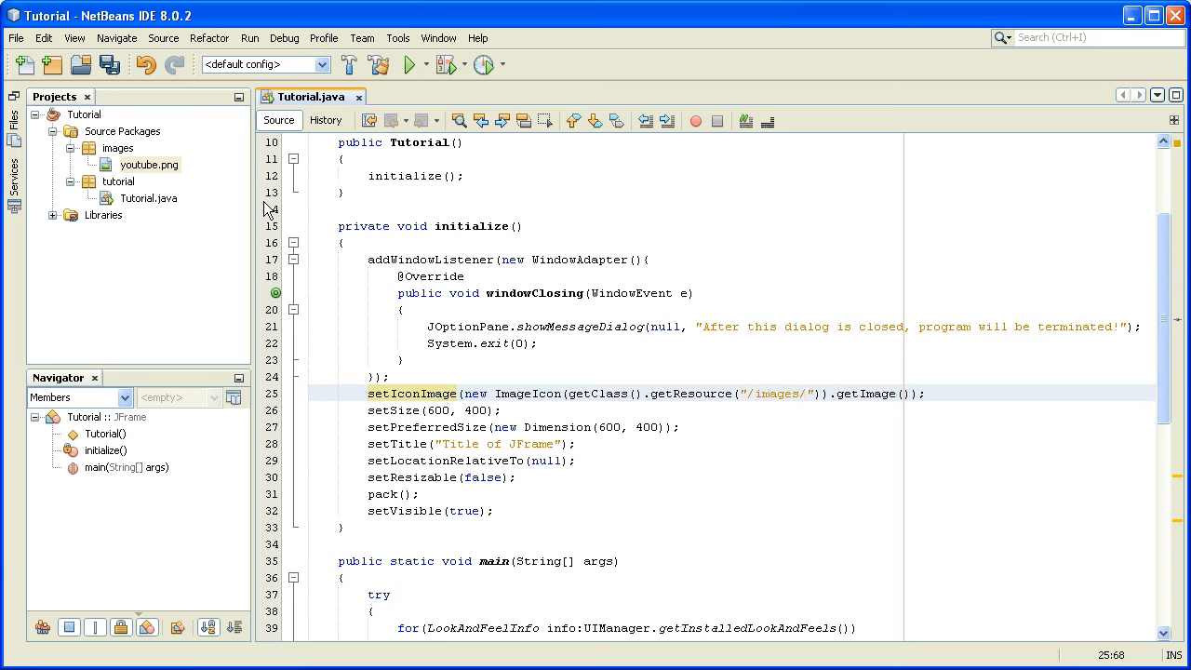
{"action": "type", "text": "yo"}
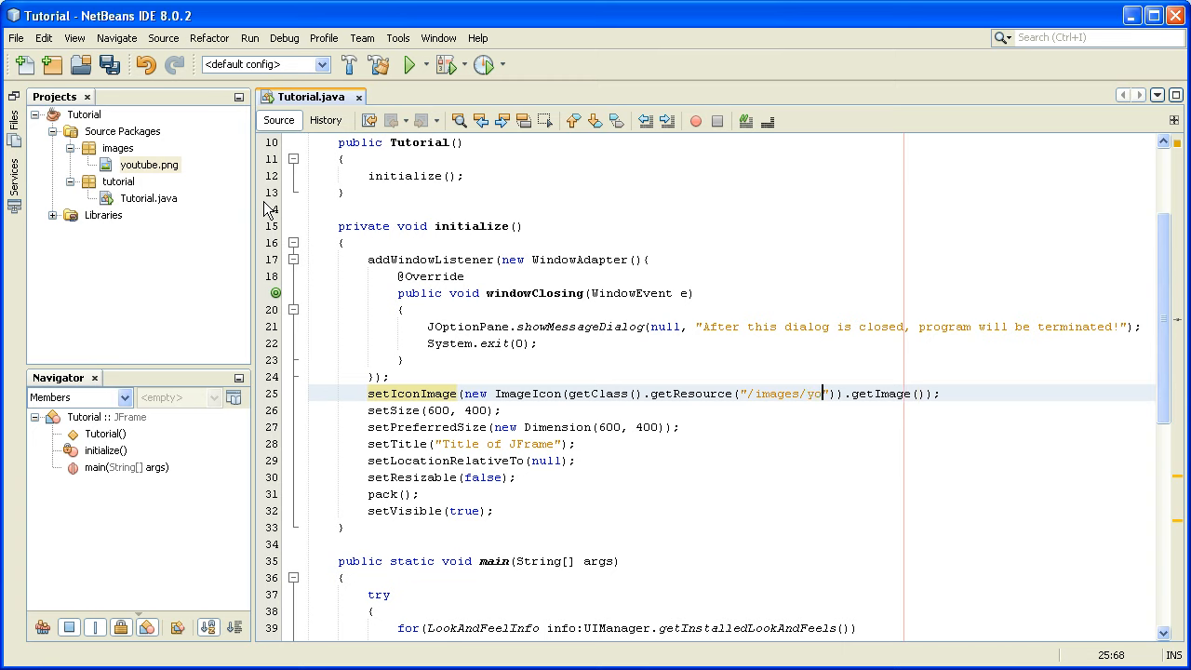
{"action": "type", "text": "utube"}
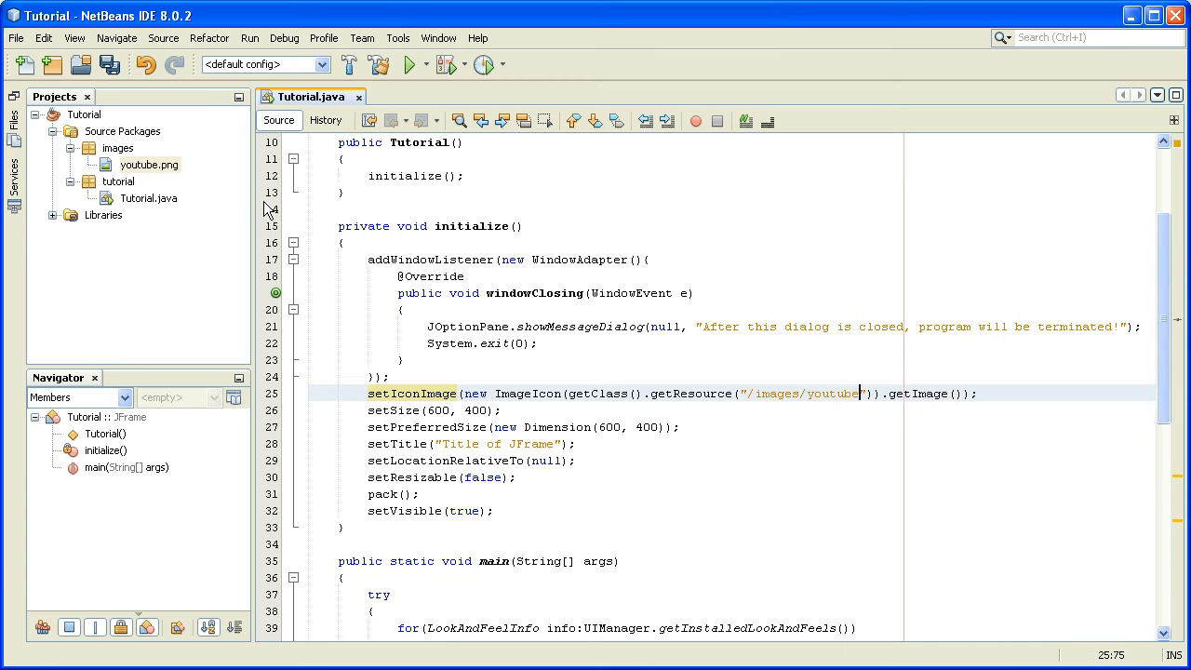
{"action": "type", "text": ".png"}
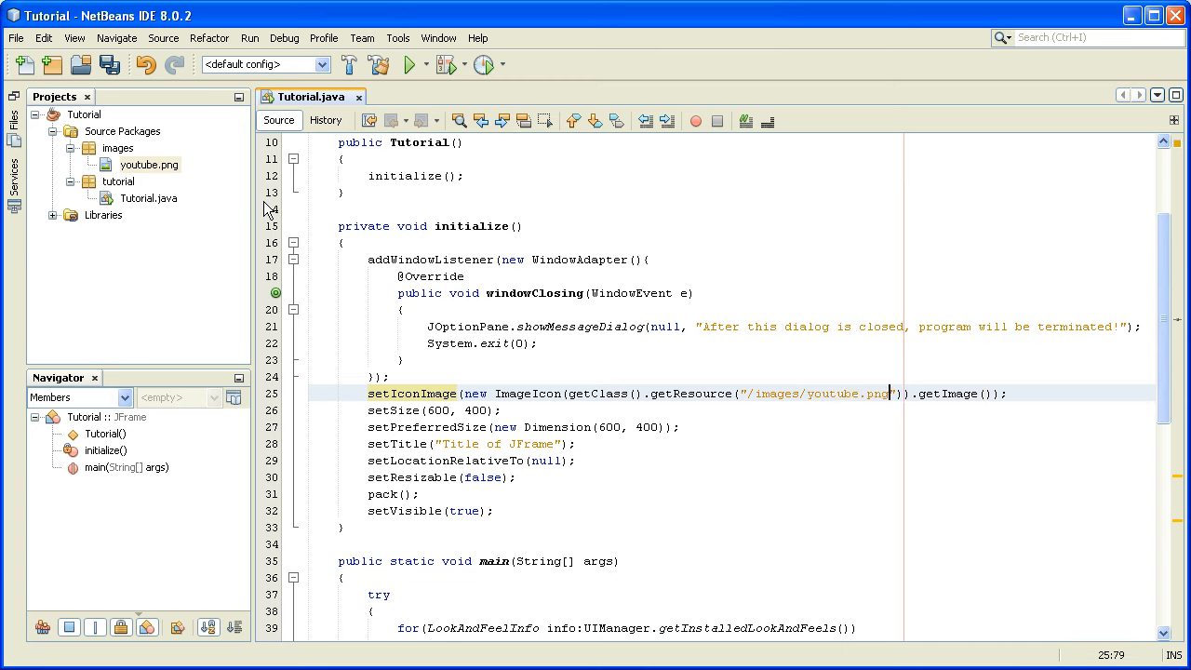
{"action": "mouse_move", "coordinate": [409, 71]}
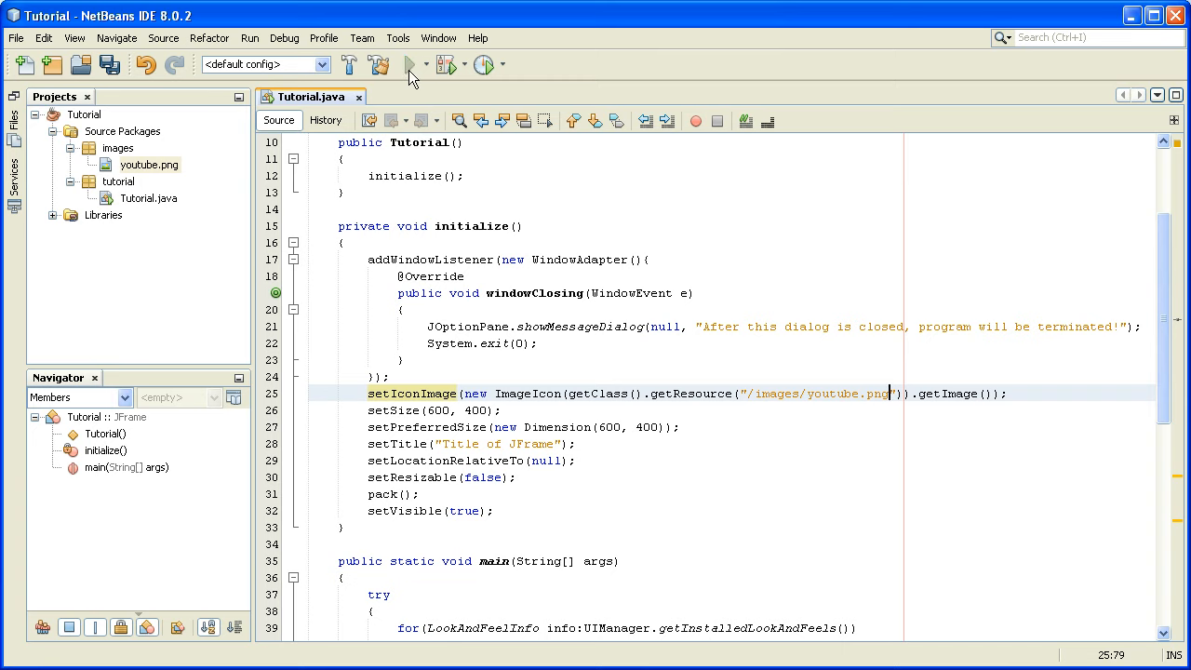
- Run the project to see the JFrame with its youtube icon, then close the frame
{"action": "left_click", "coordinate": [411, 63]}
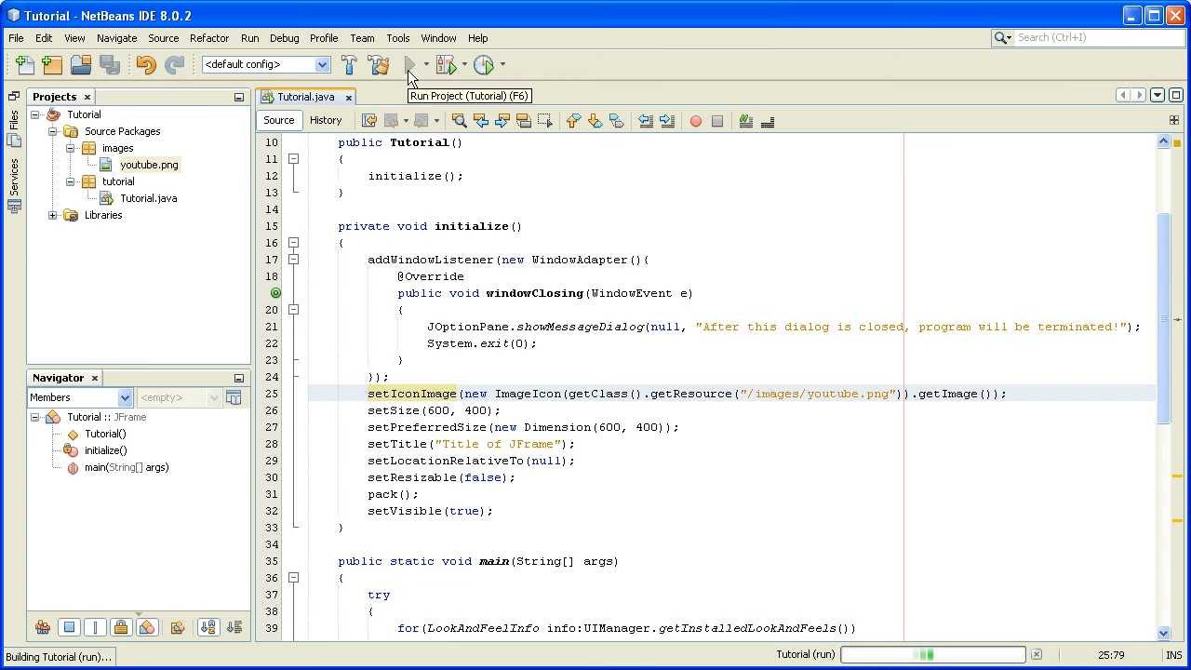
{"action": "left_click", "coordinate": [411, 63]}
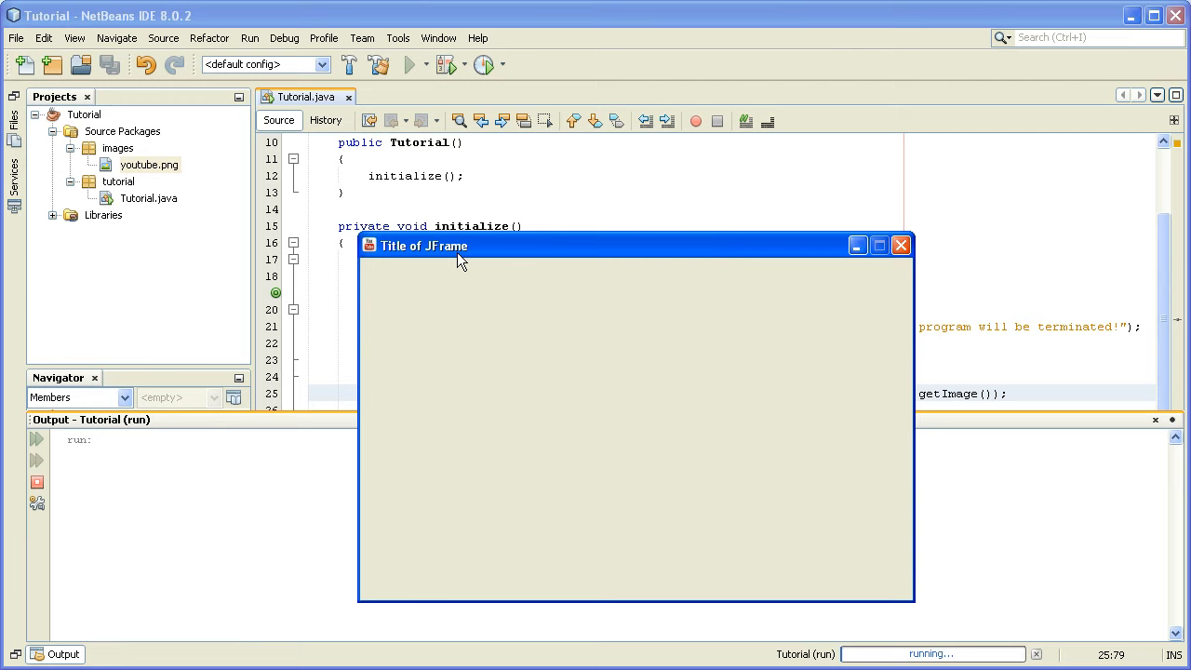
{"action": "mouse_move", "coordinate": [856, 246]}
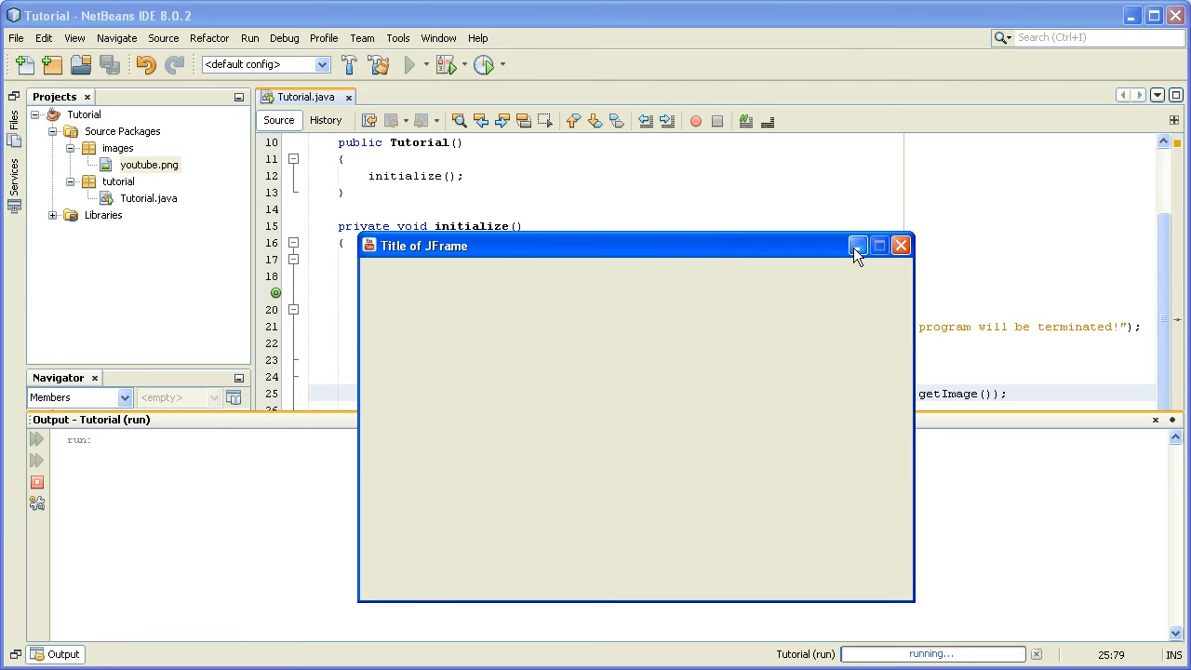
{"action": "mouse_move", "coordinate": [687, 355]}
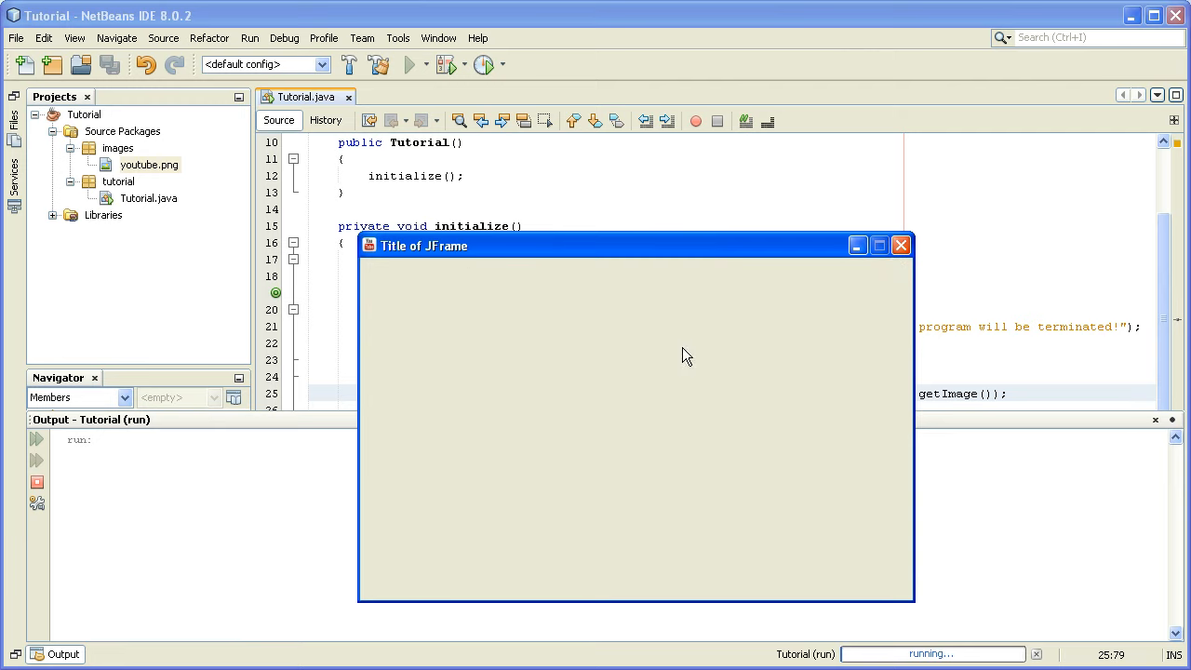
{"action": "left_click", "coordinate": [900, 246]}
{"action": "type", "text": "//"}
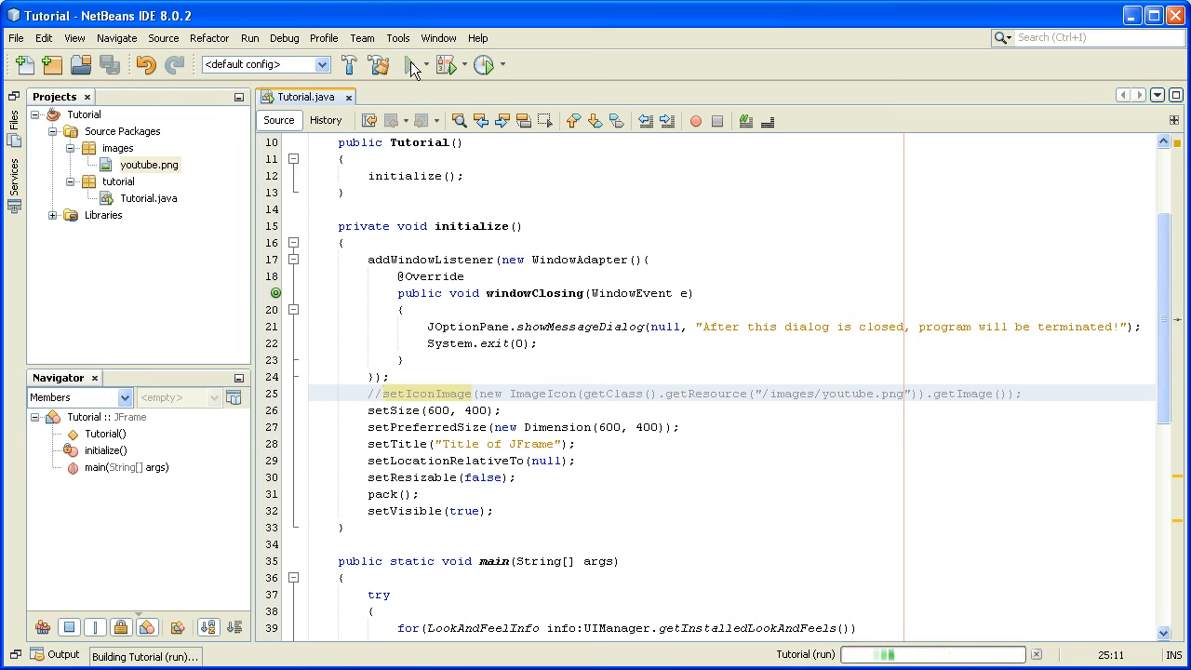
- Run the frame without the icon line, then close the frame and Output panel
{"action": "left_click", "coordinate": [411, 63]}
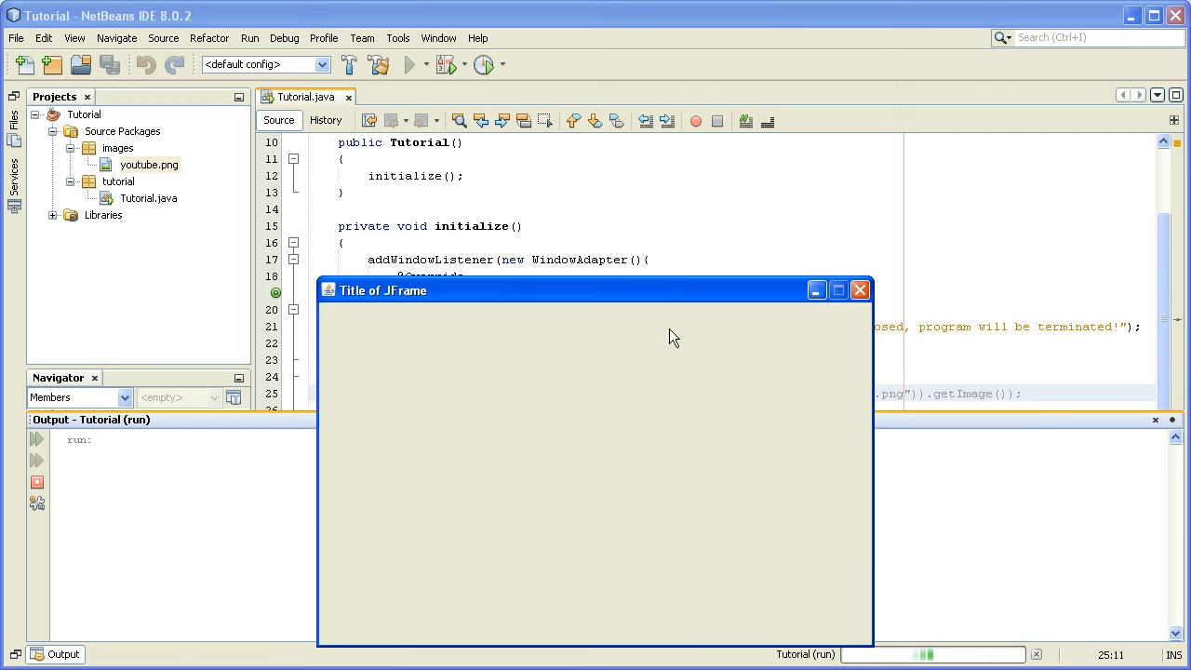
{"action": "left_click", "coordinate": [860, 290]}
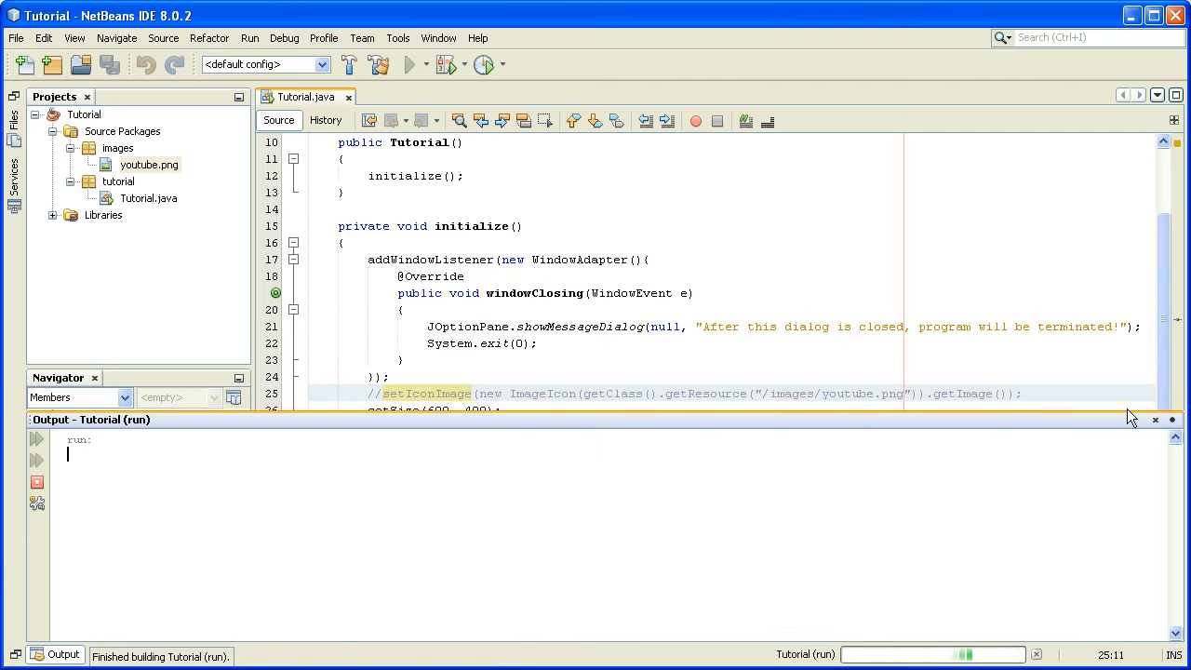
{"action": "left_click", "coordinate": [1155, 420]}
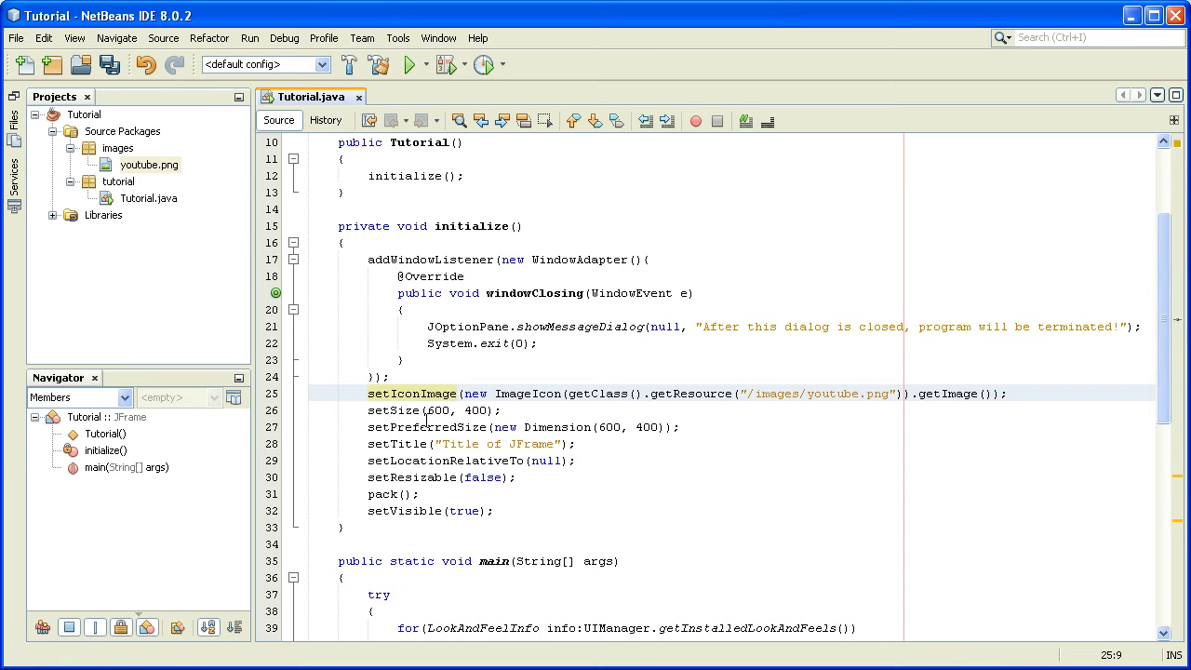
{"action": "left_click", "coordinate": [409, 64]}
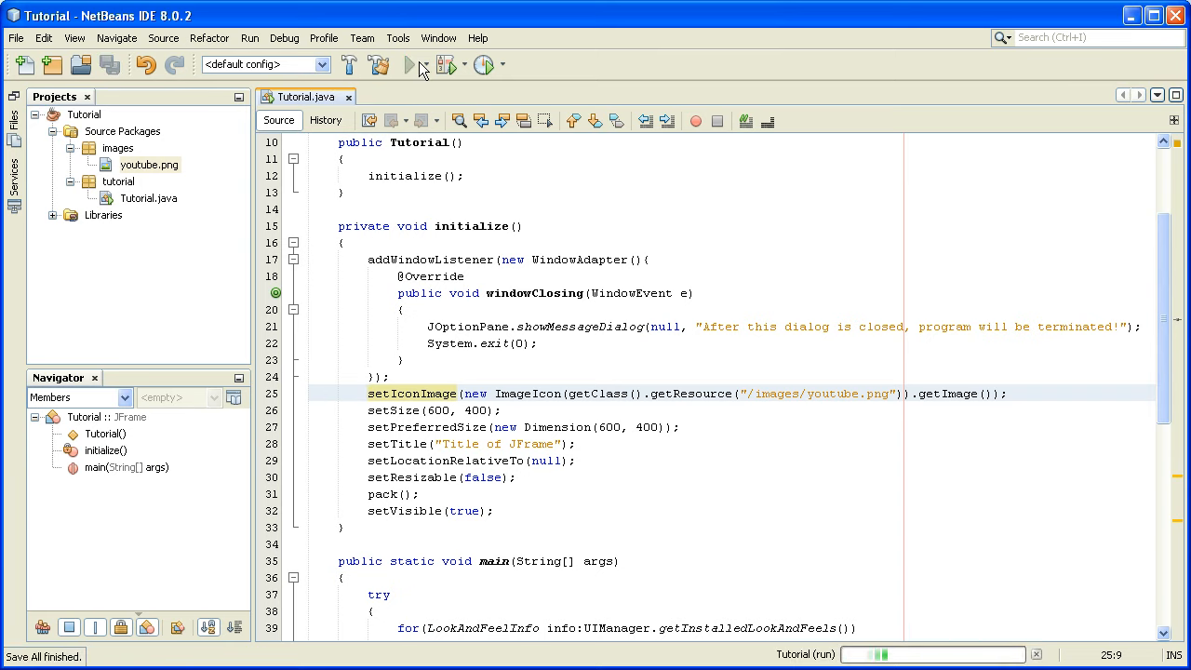
{"action": "left_click", "coordinate": [409, 65]}
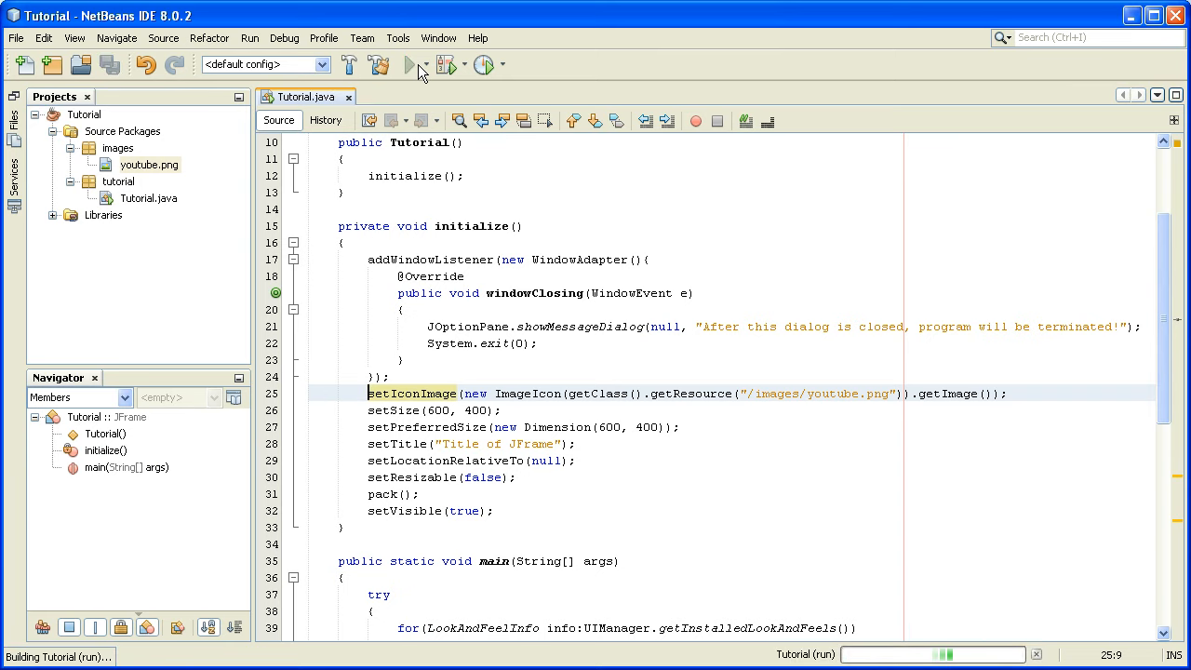
{"action": "left_click", "coordinate": [413, 63]}
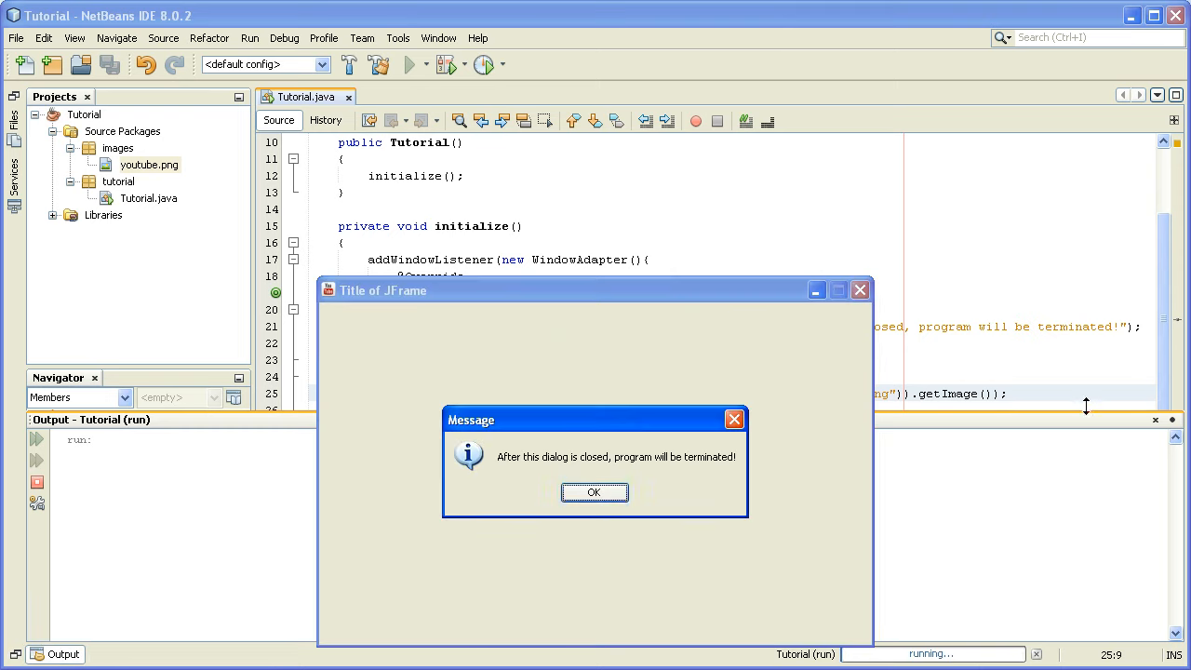
{"action": "left_click", "coordinate": [594, 491]}
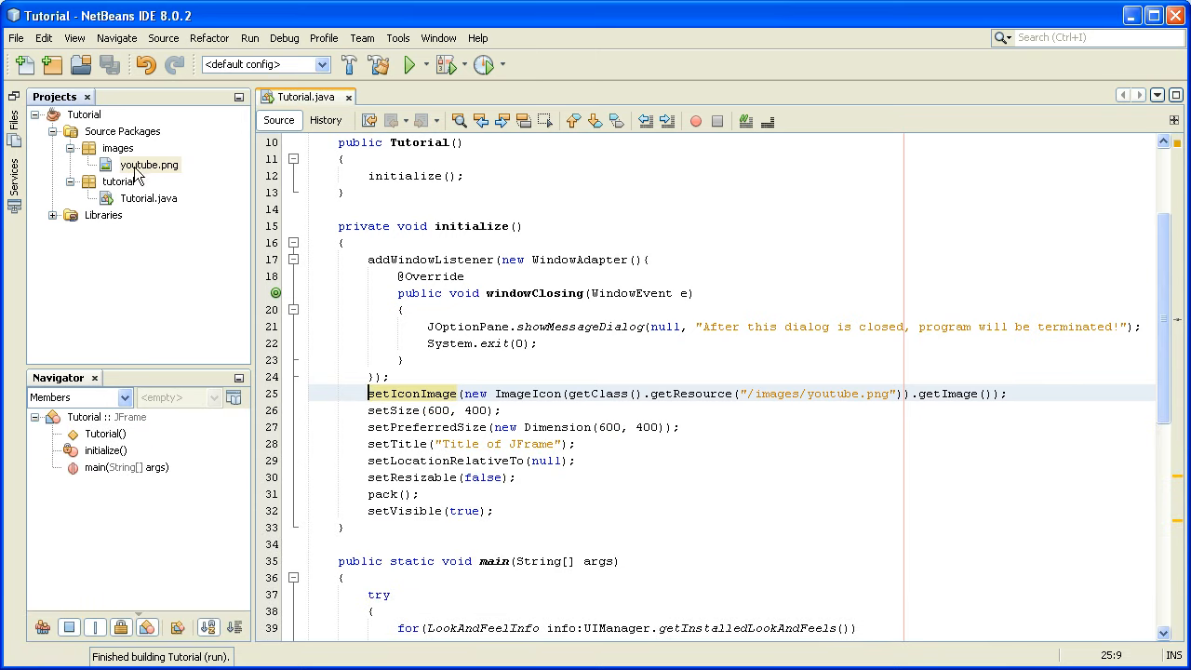
- Copy youtube.png from images and paste it into the tutorial package
{"action": "right_click", "coordinate": [149, 164]}
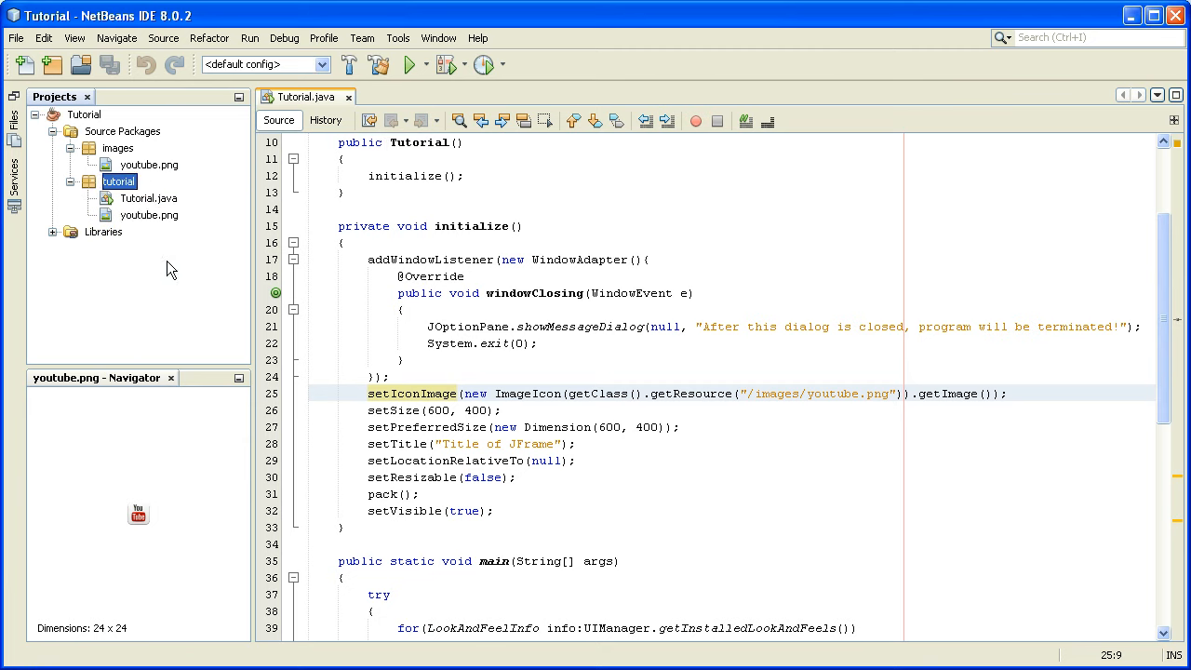
{"action": "right_click", "coordinate": [120, 147]}
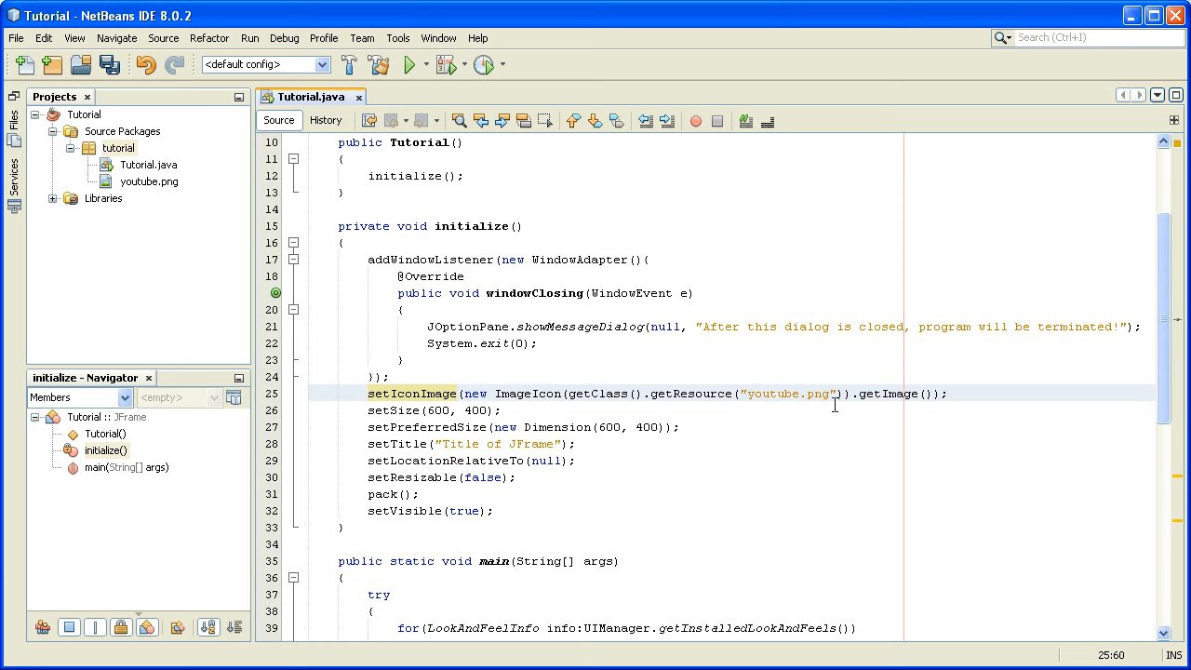
{"action": "mouse_move", "coordinate": [750, 385]}
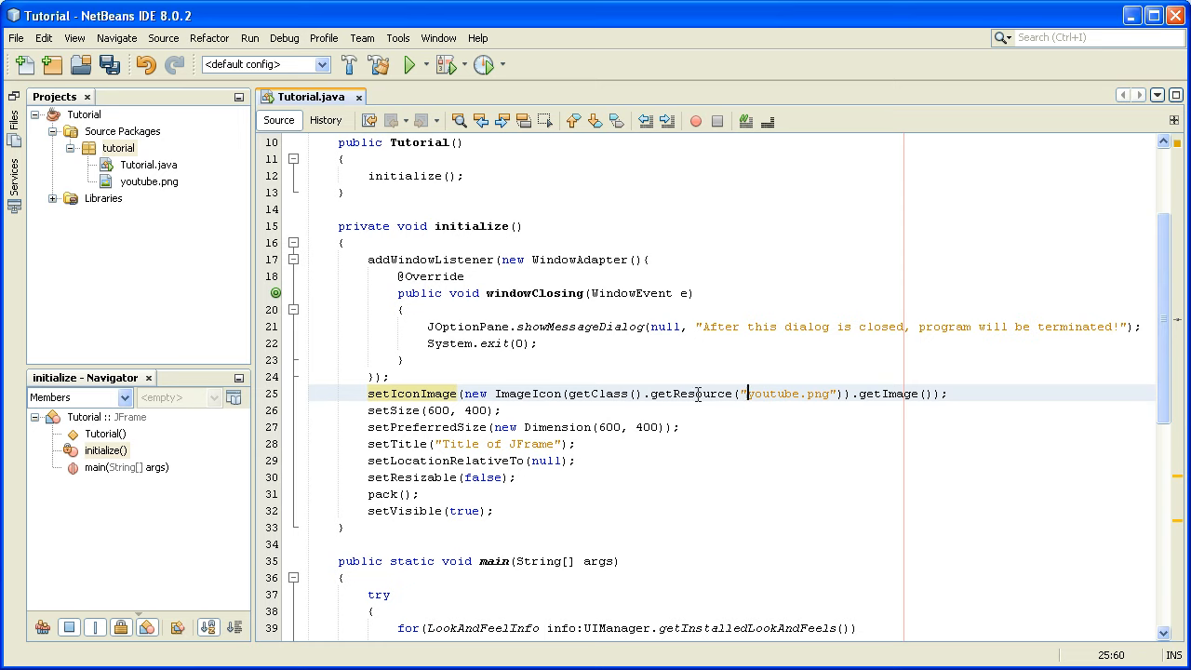
{"action": "mouse_move", "coordinate": [810, 402]}
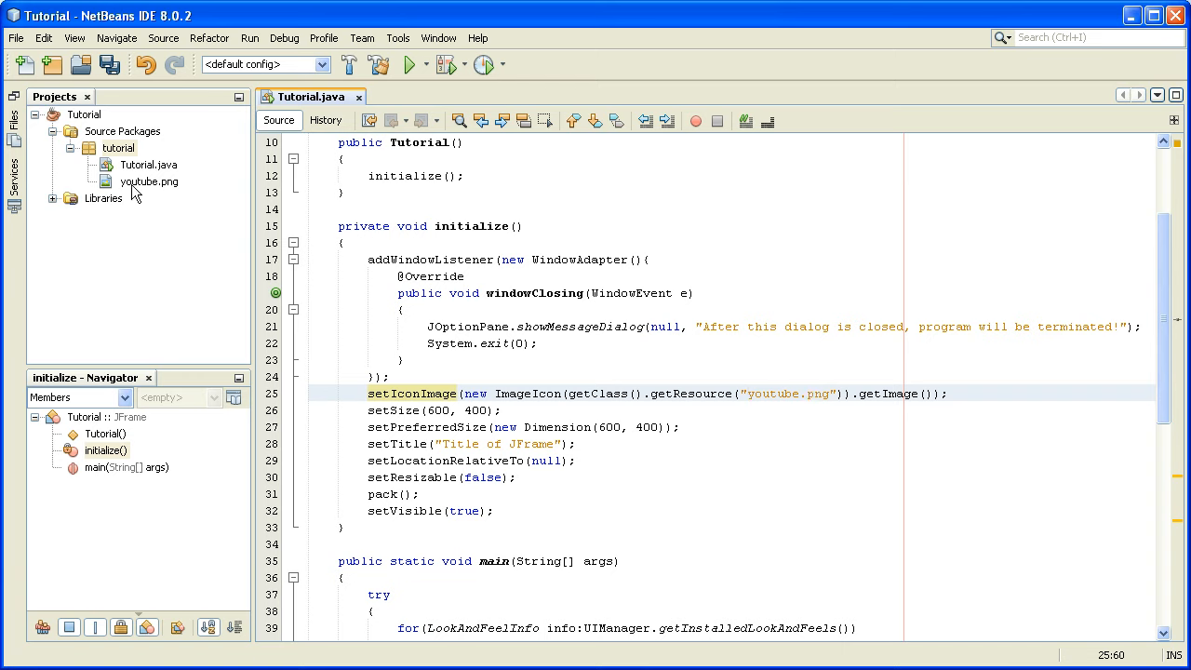
{"action": "mouse_move", "coordinate": [230, 230]}
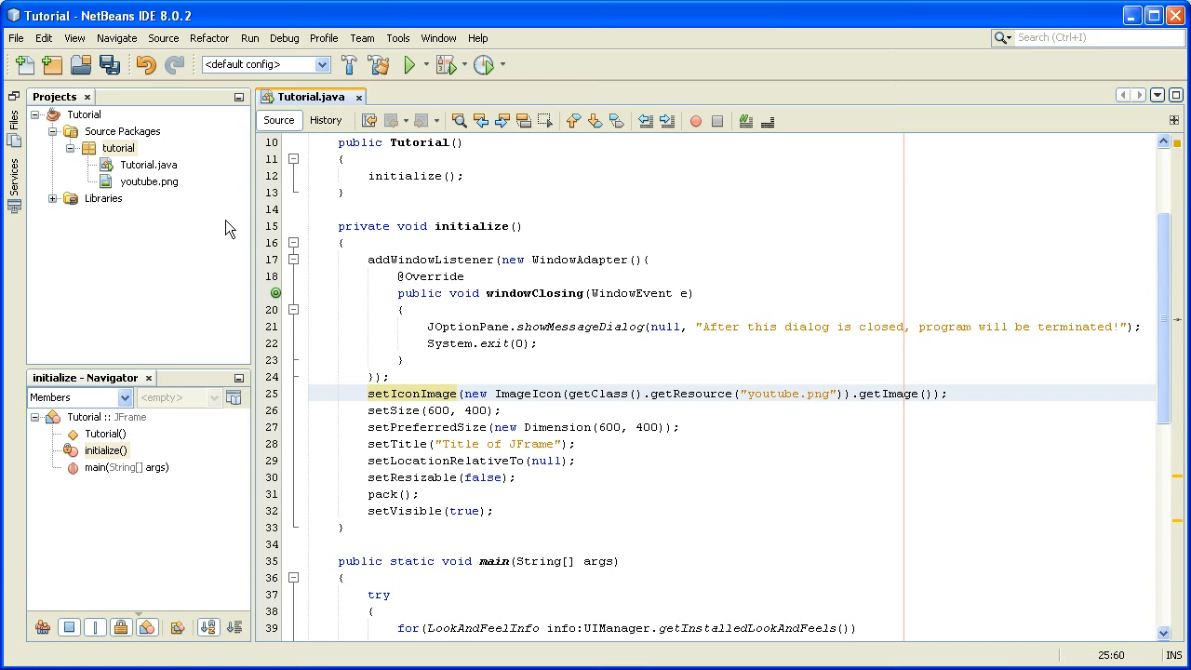
{"action": "mouse_move", "coordinate": [408, 67]}
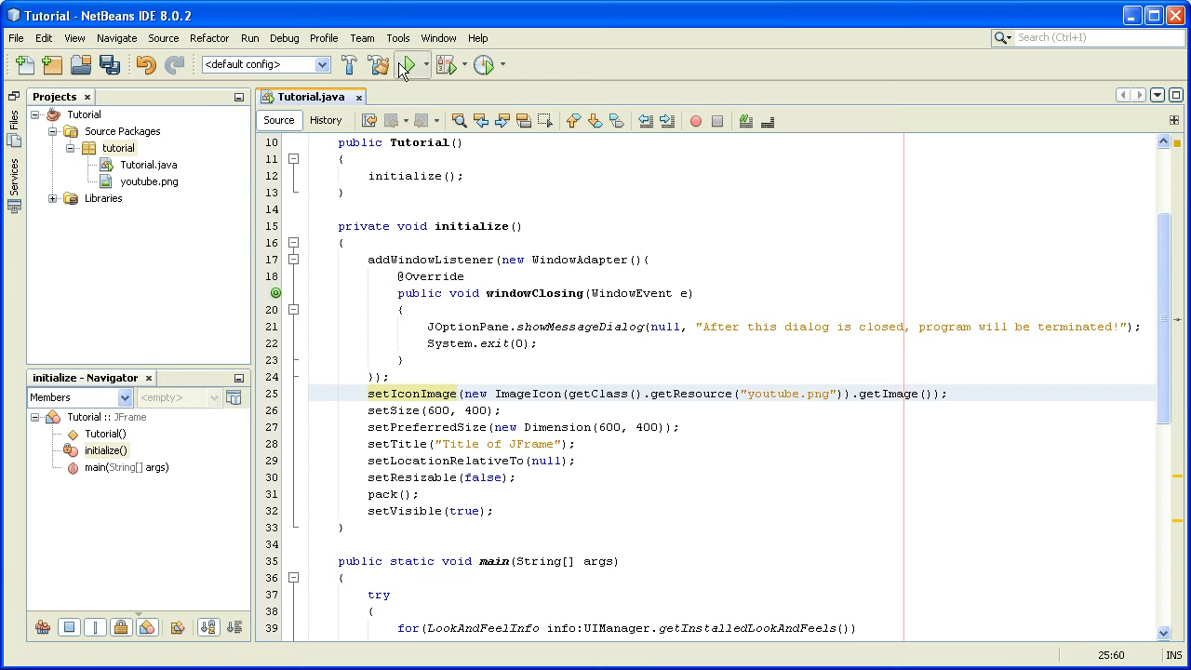
{"action": "left_click", "coordinate": [413, 64]}
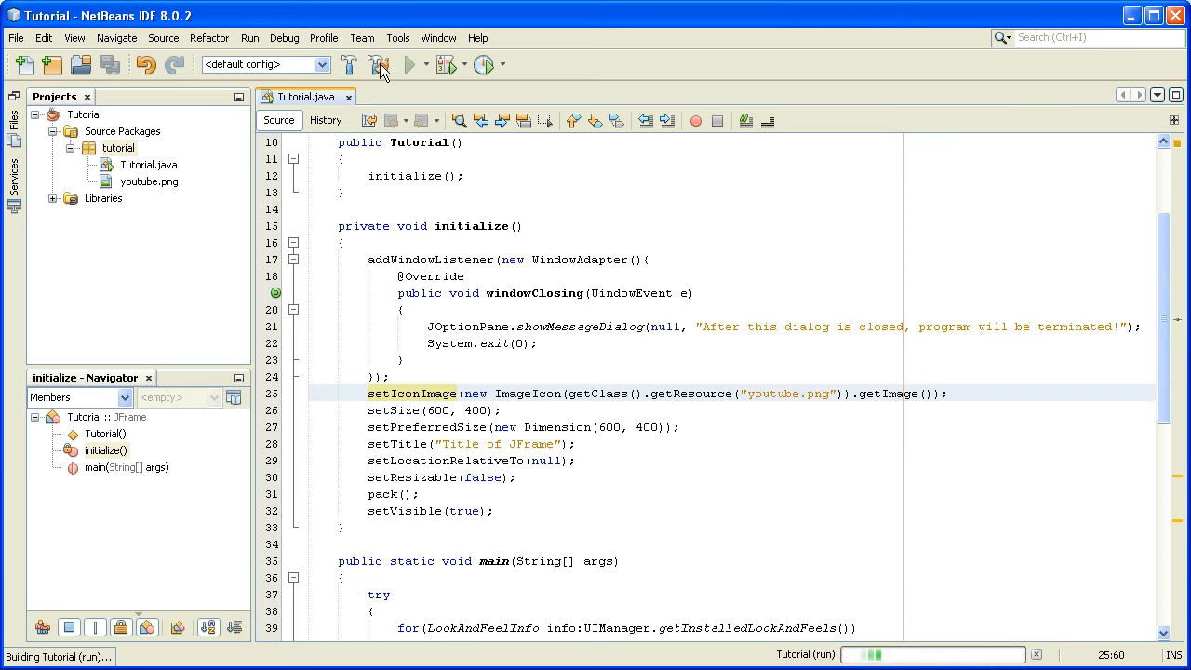
{"action": "left_click", "coordinate": [410, 64]}
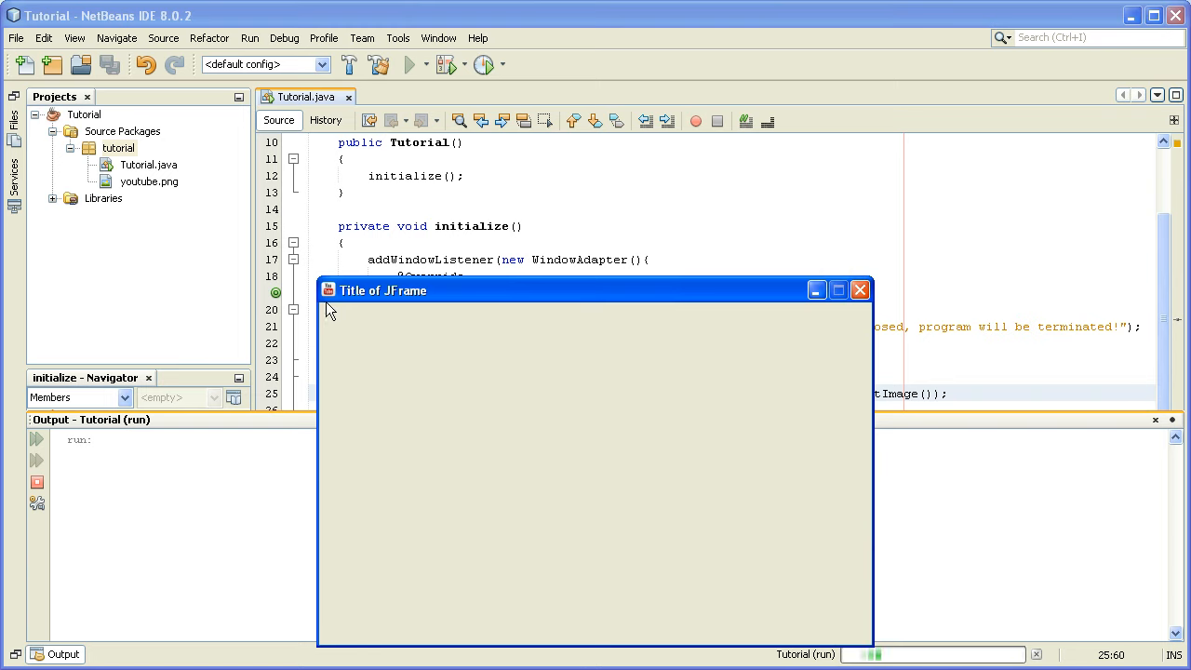
{"action": "left_click", "coordinate": [860, 290]}
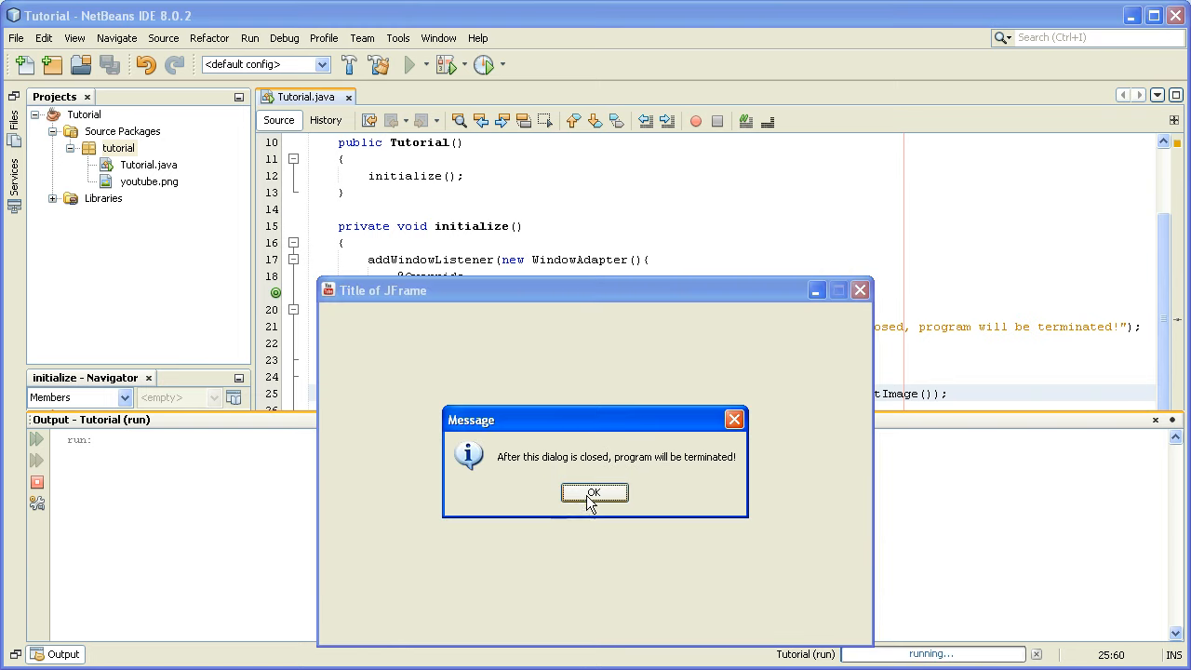
{"action": "left_click", "coordinate": [596, 491]}
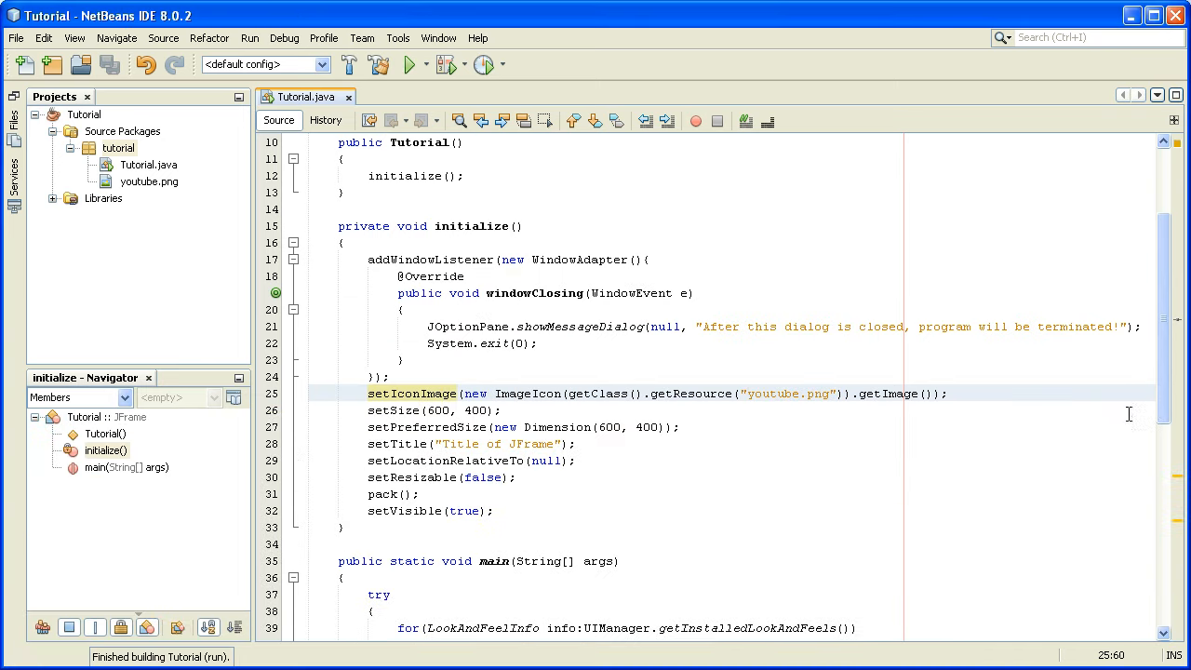
{"action": "mouse_move", "coordinate": [961, 402]}
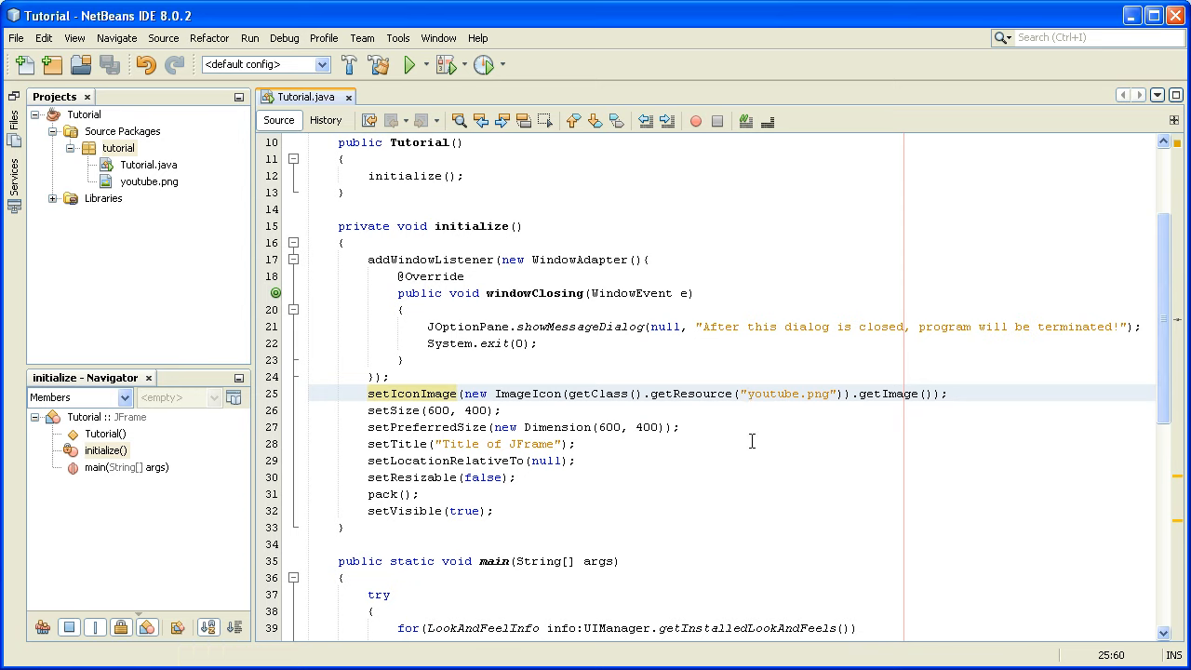
{"action": "left_click", "coordinate": [748, 392]}
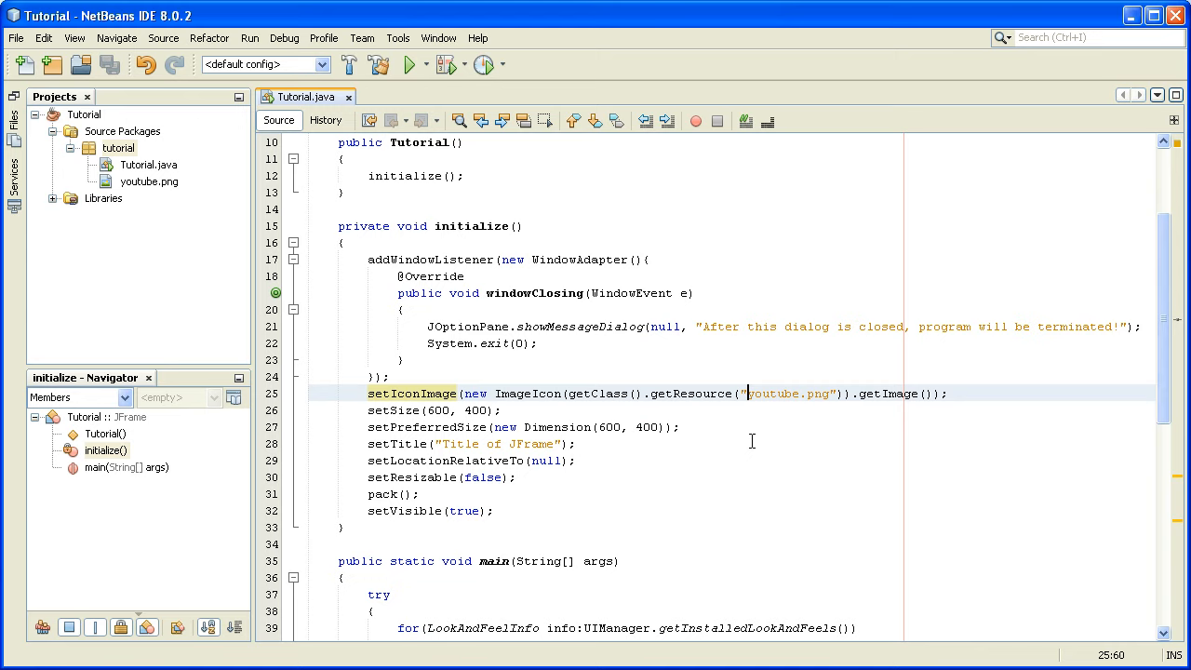
{"action": "mouse_move", "coordinate": [908, 516]}
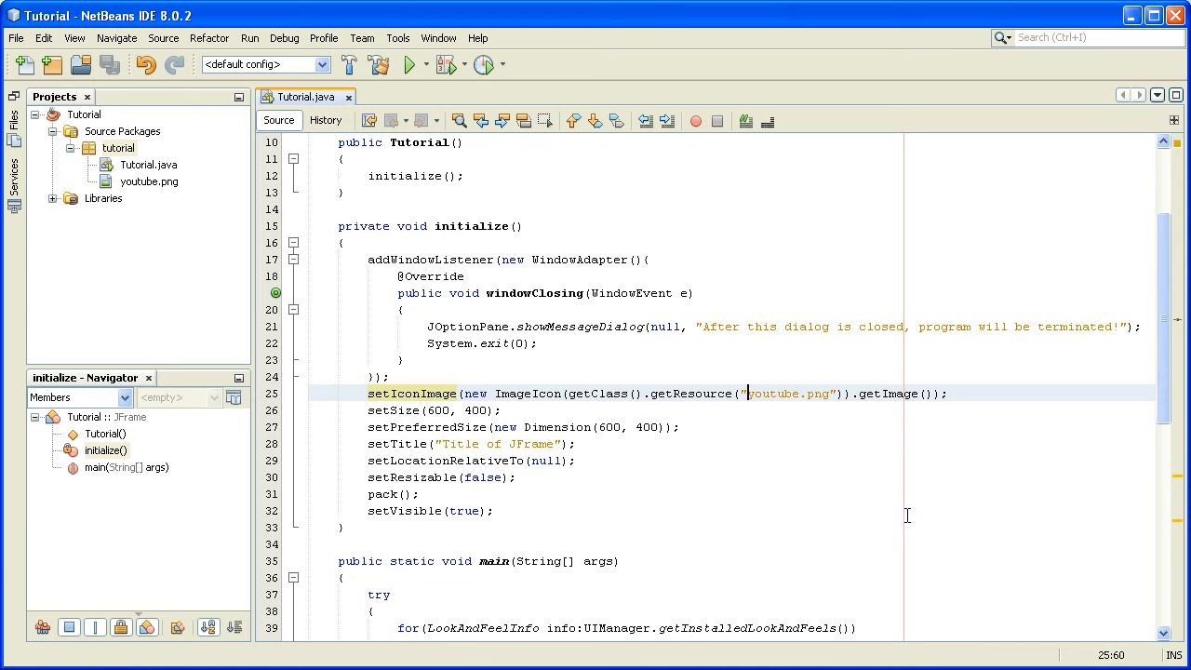